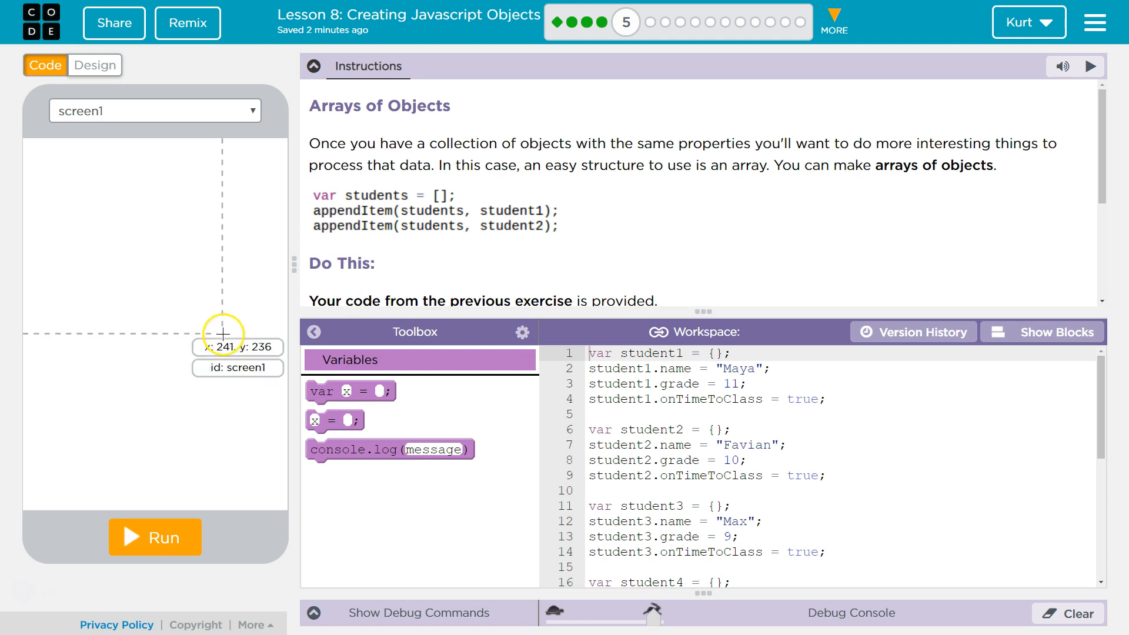
{"action": "mouse_move", "coordinate": [439, 228]}
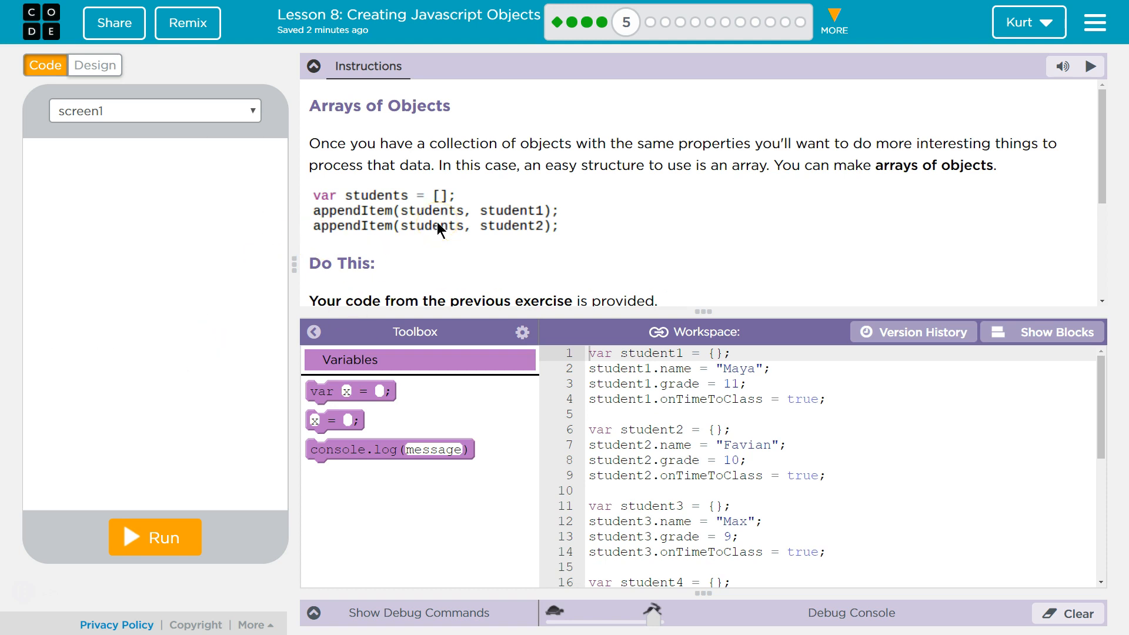
{"action": "mouse_move", "coordinate": [455, 191]}
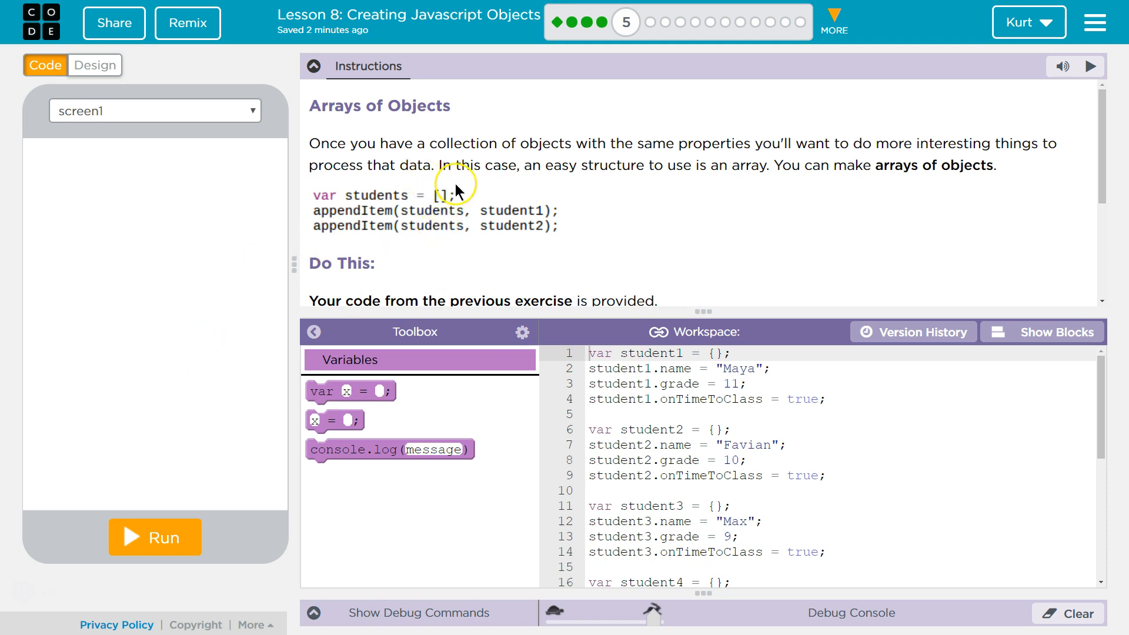
{"action": "mouse_move", "coordinate": [382, 218]}
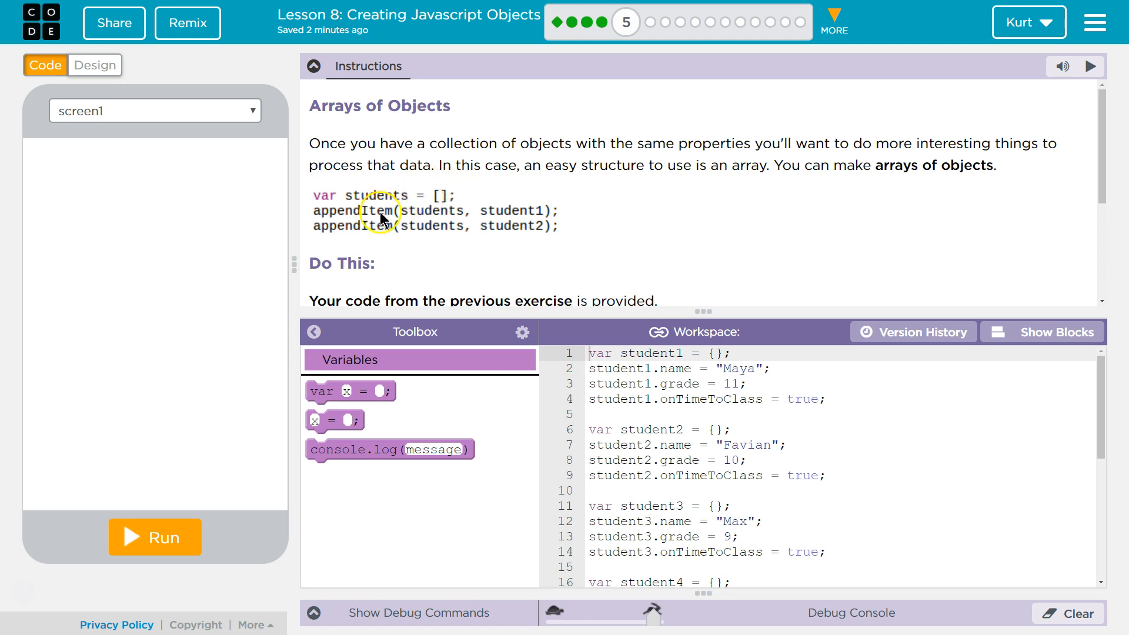
{"action": "mouse_move", "coordinate": [382, 220]}
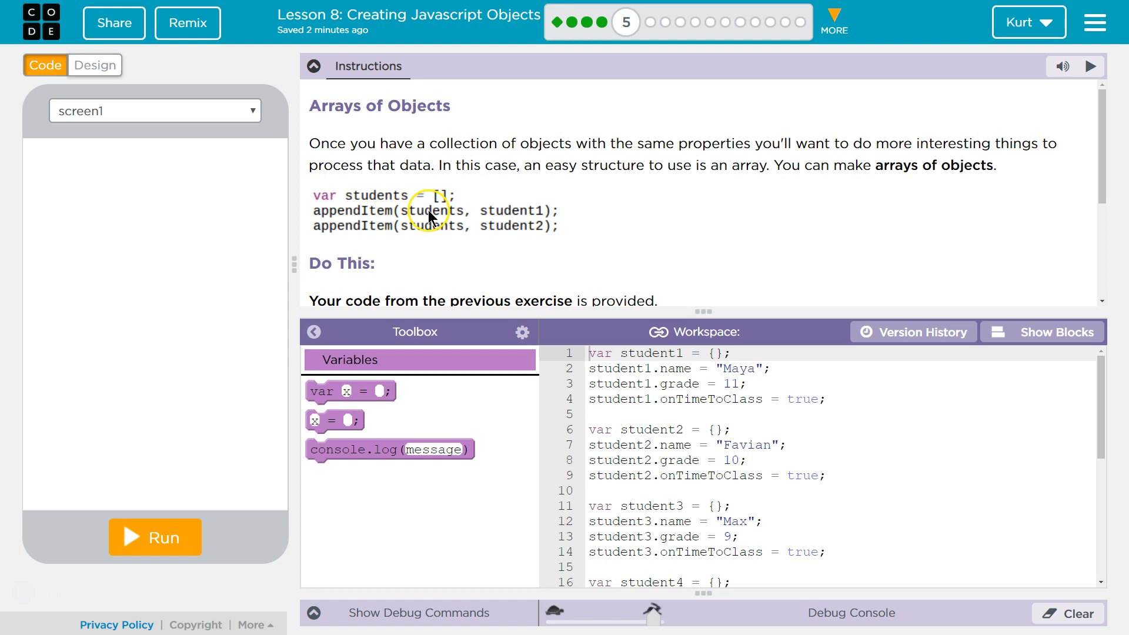
{"action": "mouse_move", "coordinate": [529, 219]}
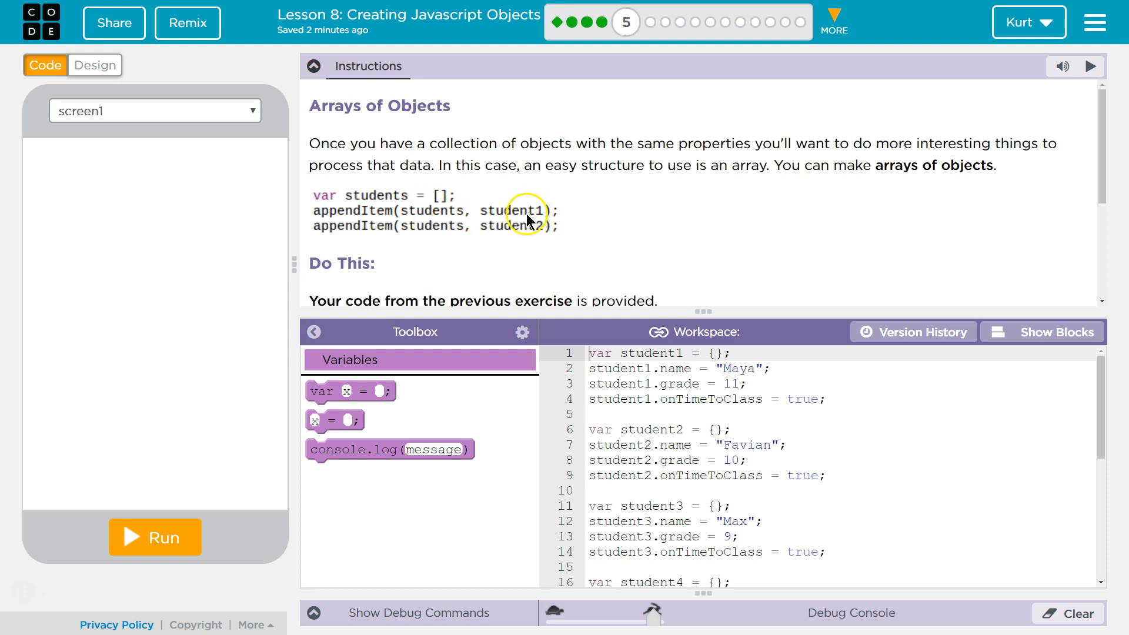
{"action": "mouse_move", "coordinate": [577, 211]}
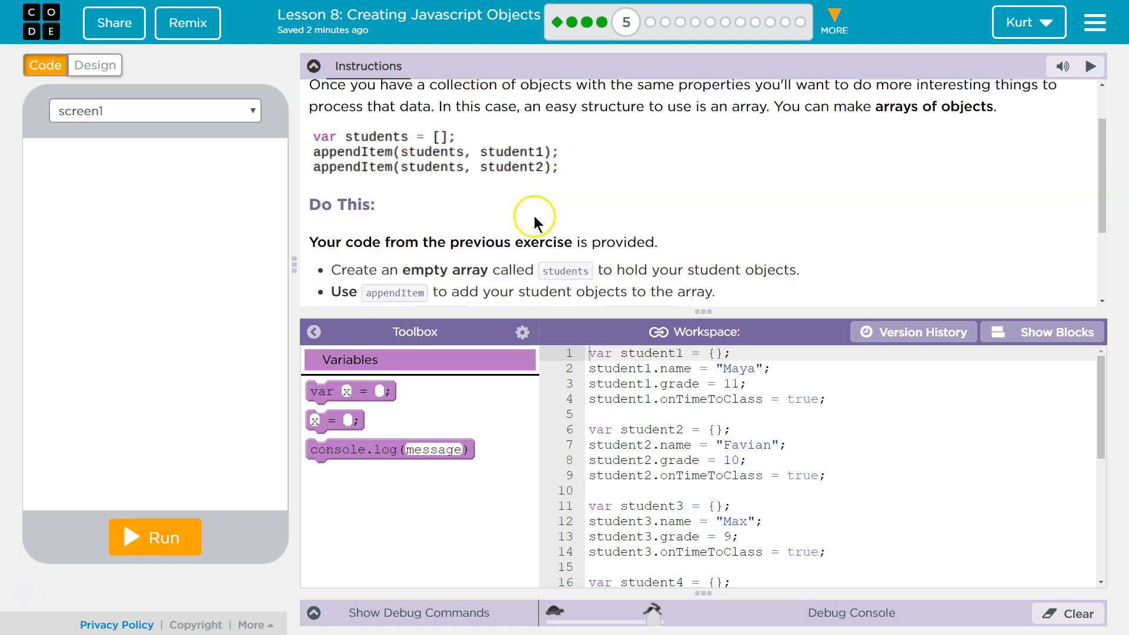
Step: Review the Do This steps and expected output, then collapse the lesson instructions
{"action": "scroll", "scroll_direction": "down", "scroll_amount": 3}
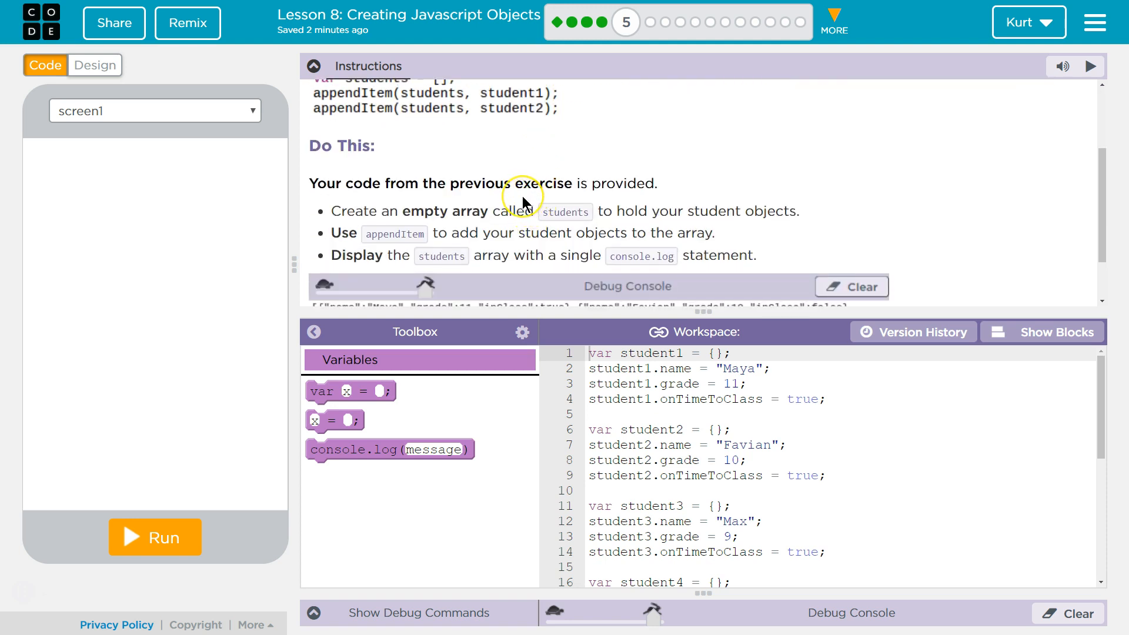
{"action": "mouse_move", "coordinate": [601, 190]}
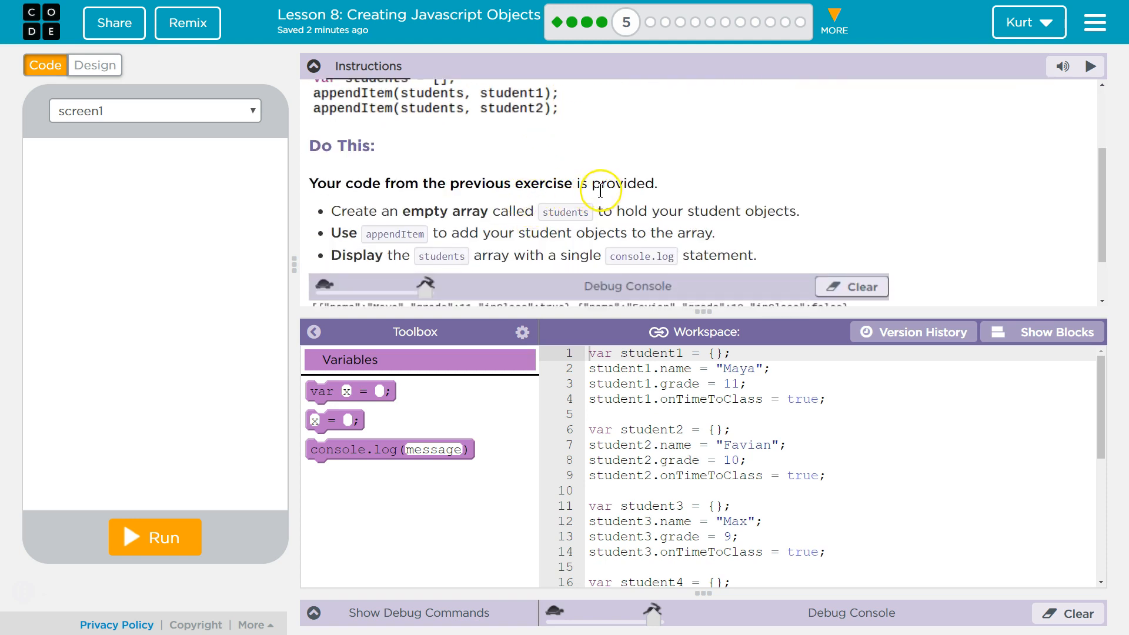
{"action": "scroll", "scroll_direction": "up", "scroll_amount": 3}
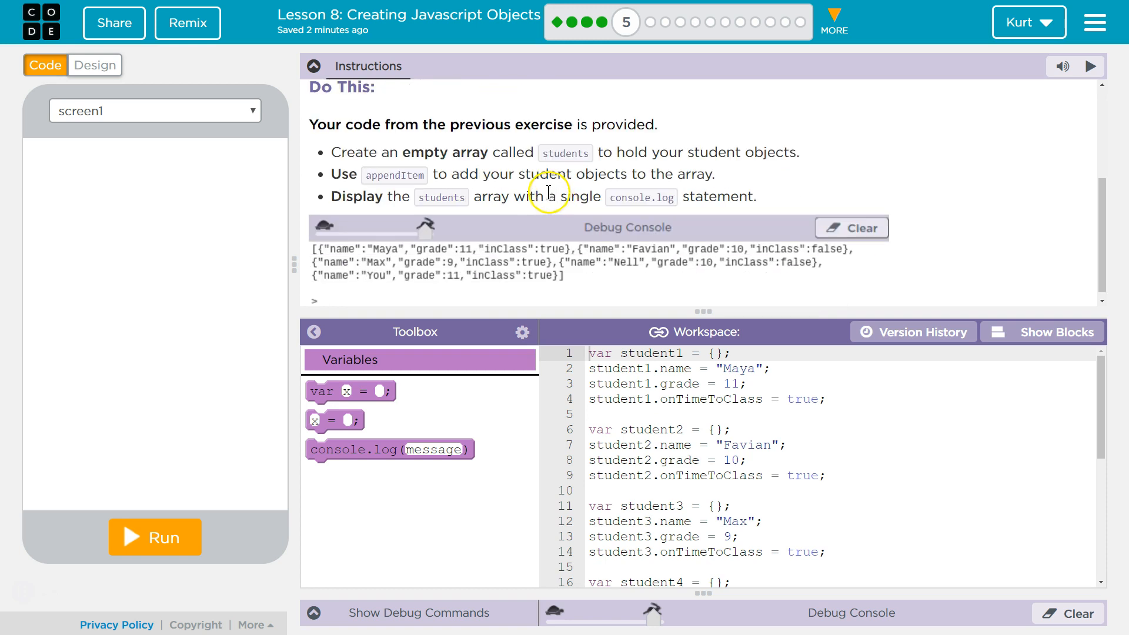
{"action": "mouse_move", "coordinate": [516, 193]}
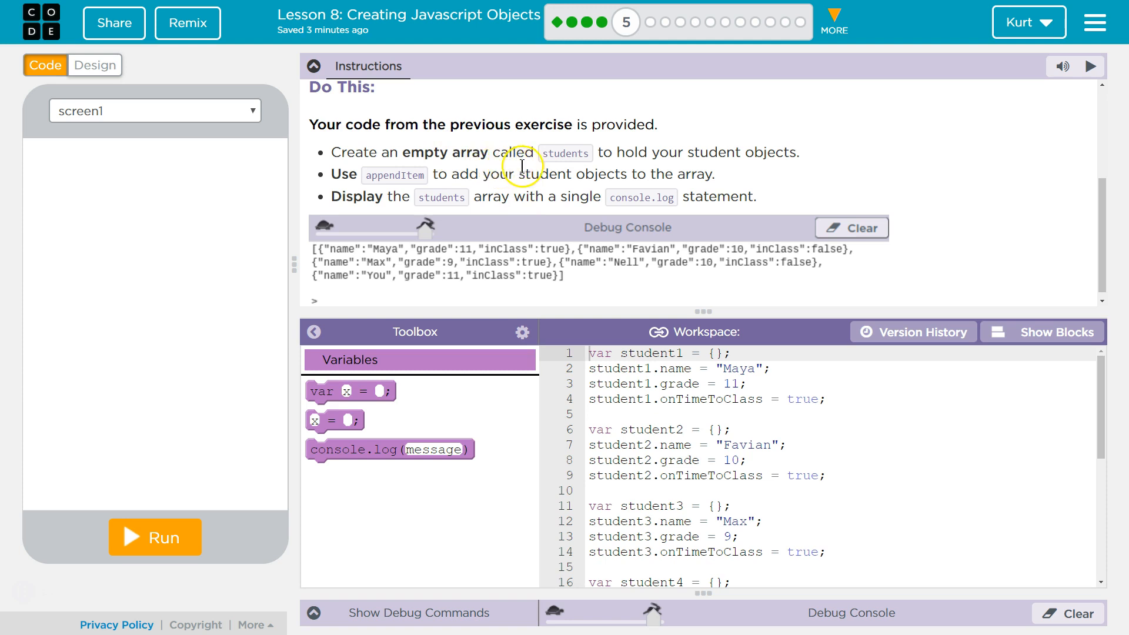
{"action": "mouse_move", "coordinate": [802, 160]}
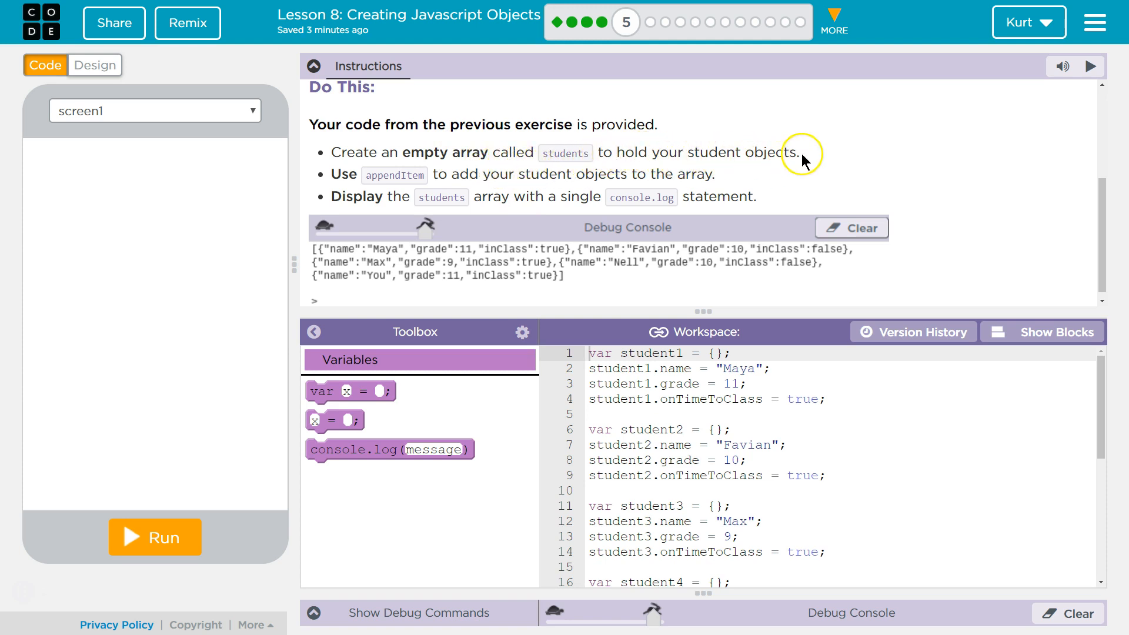
{"action": "mouse_move", "coordinate": [502, 189]}
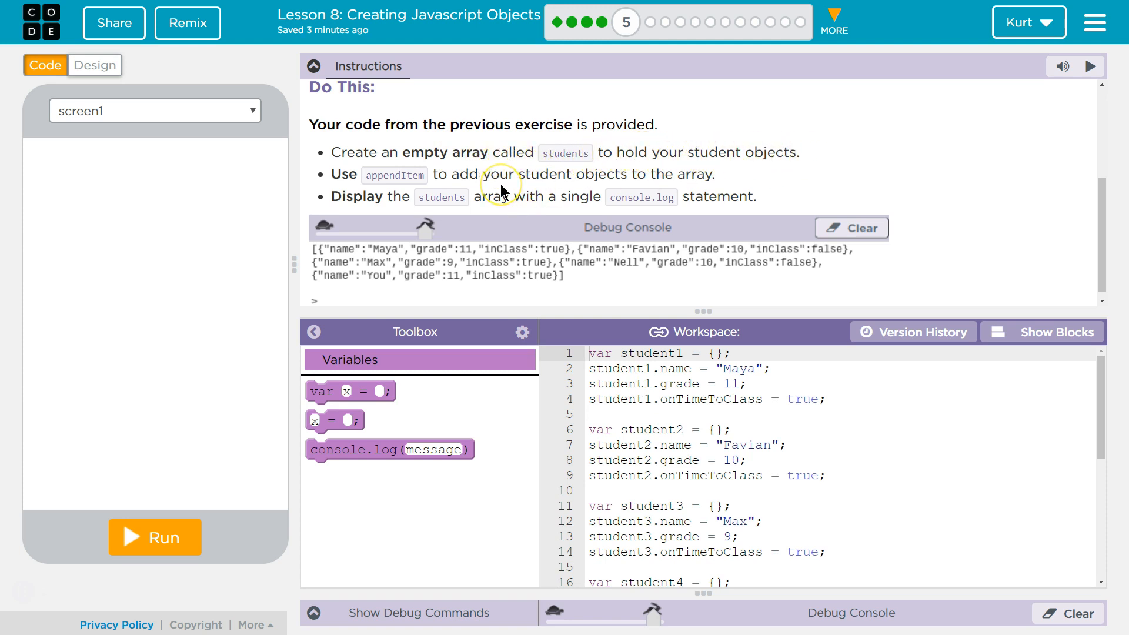
{"action": "mouse_move", "coordinate": [503, 189]}
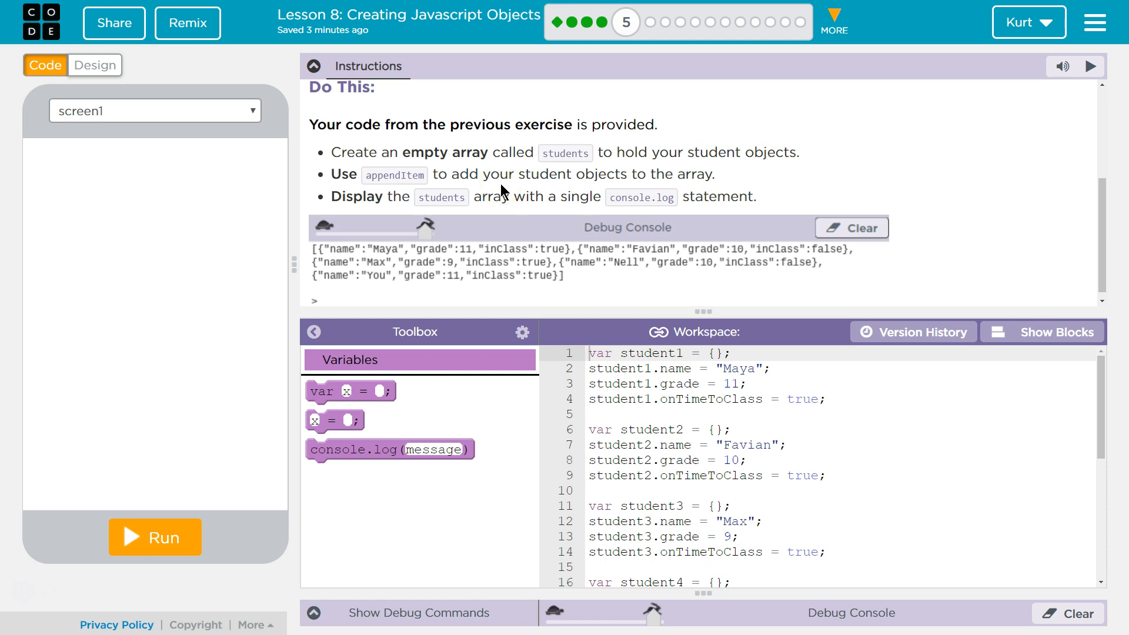
{"action": "scroll", "scroll_direction": "up", "scroll_amount": 3}
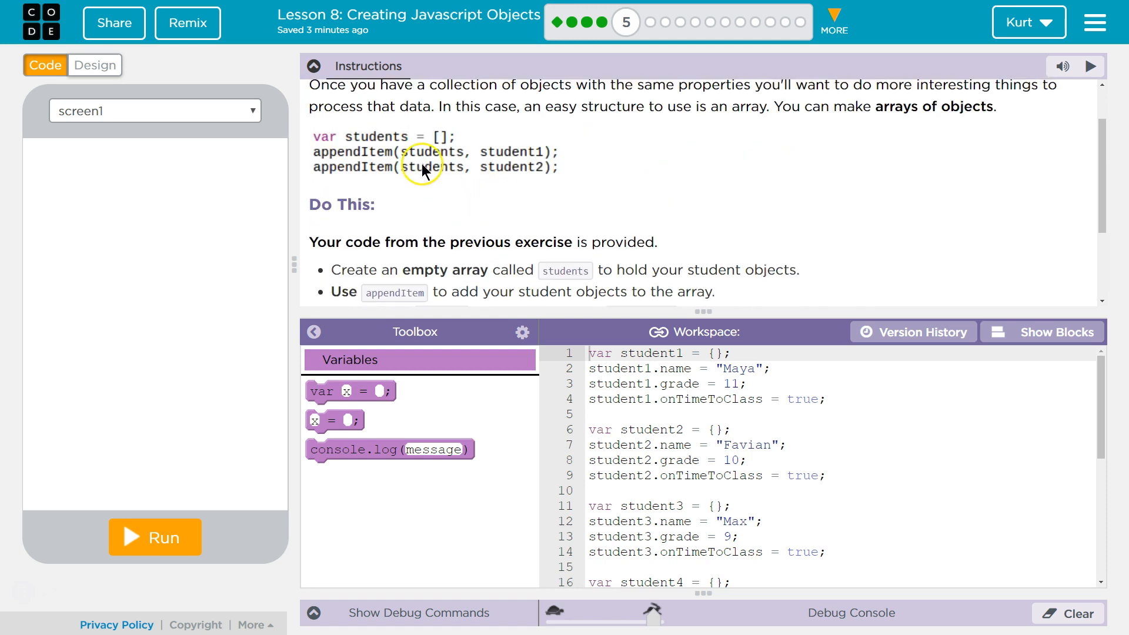
{"action": "mouse_move", "coordinate": [436, 173]}
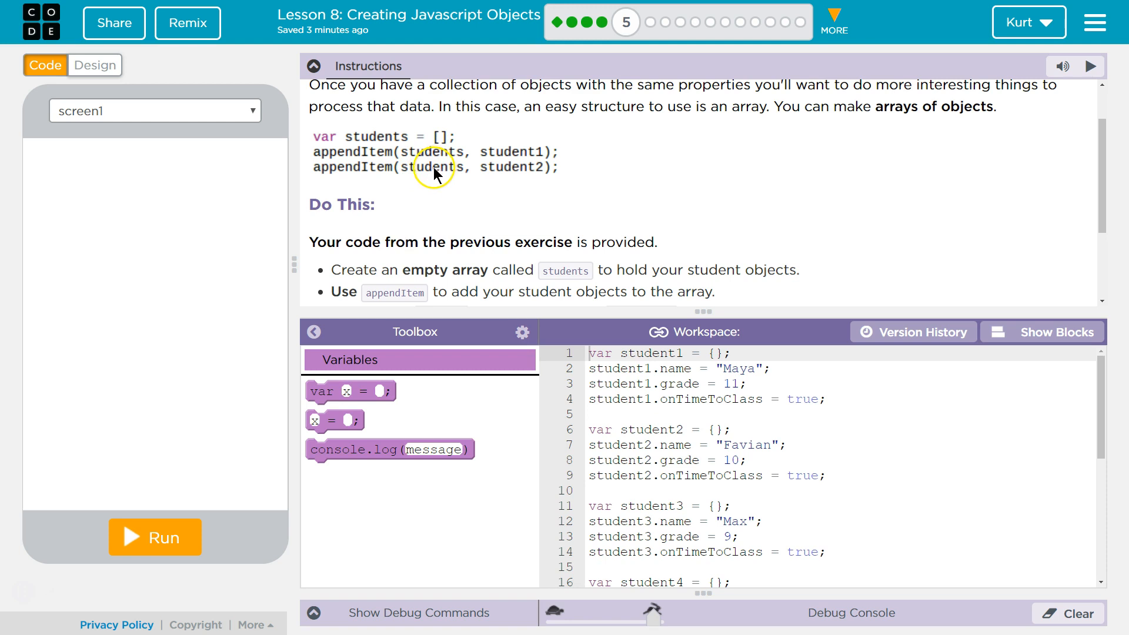
{"action": "mouse_move", "coordinate": [435, 184]}
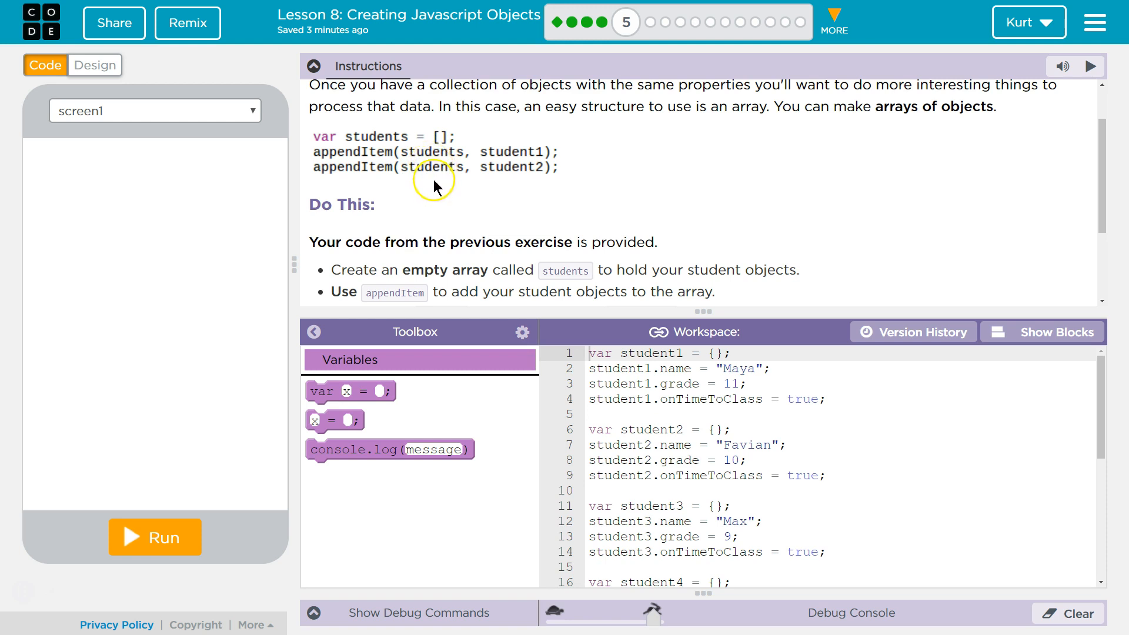
{"action": "mouse_move", "coordinate": [459, 166]}
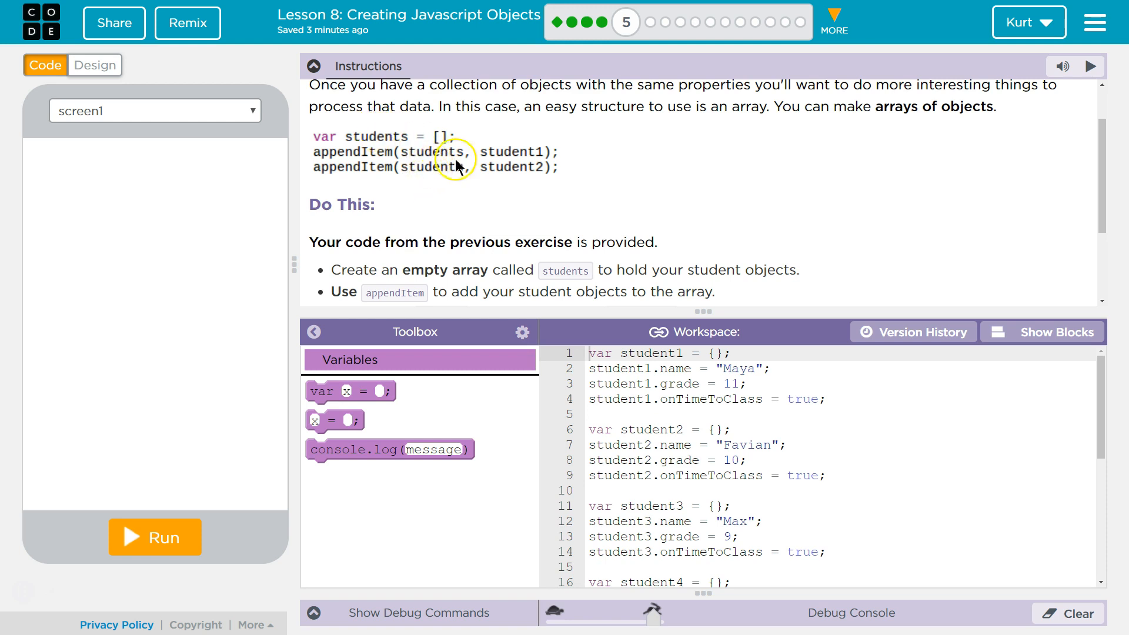
{"action": "mouse_move", "coordinate": [427, 124]}
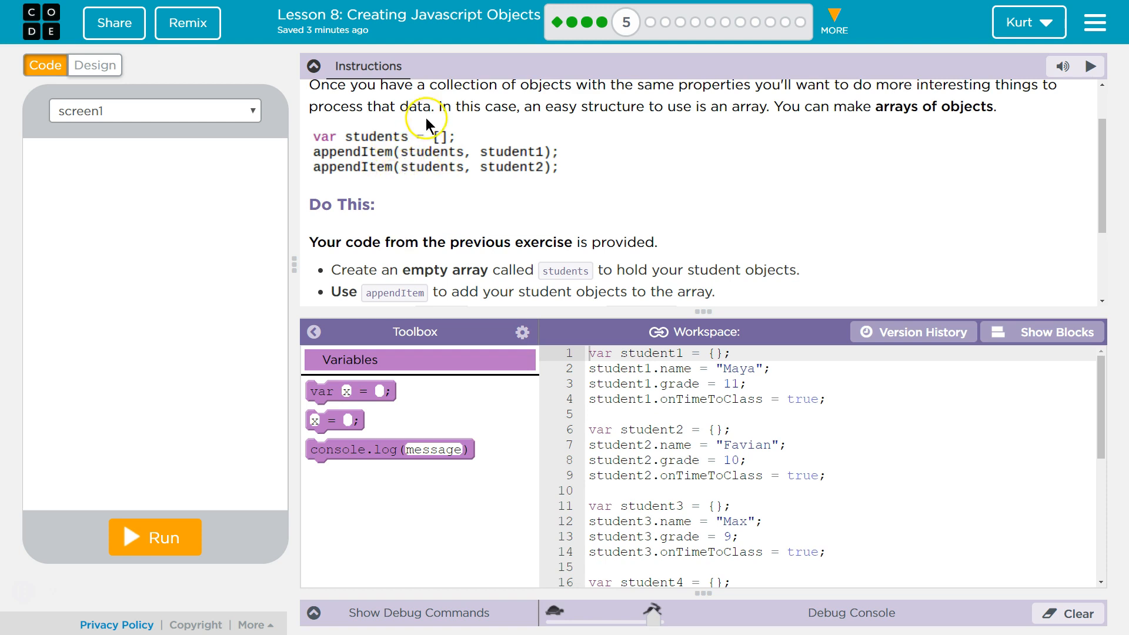
{"action": "mouse_move", "coordinate": [507, 168]}
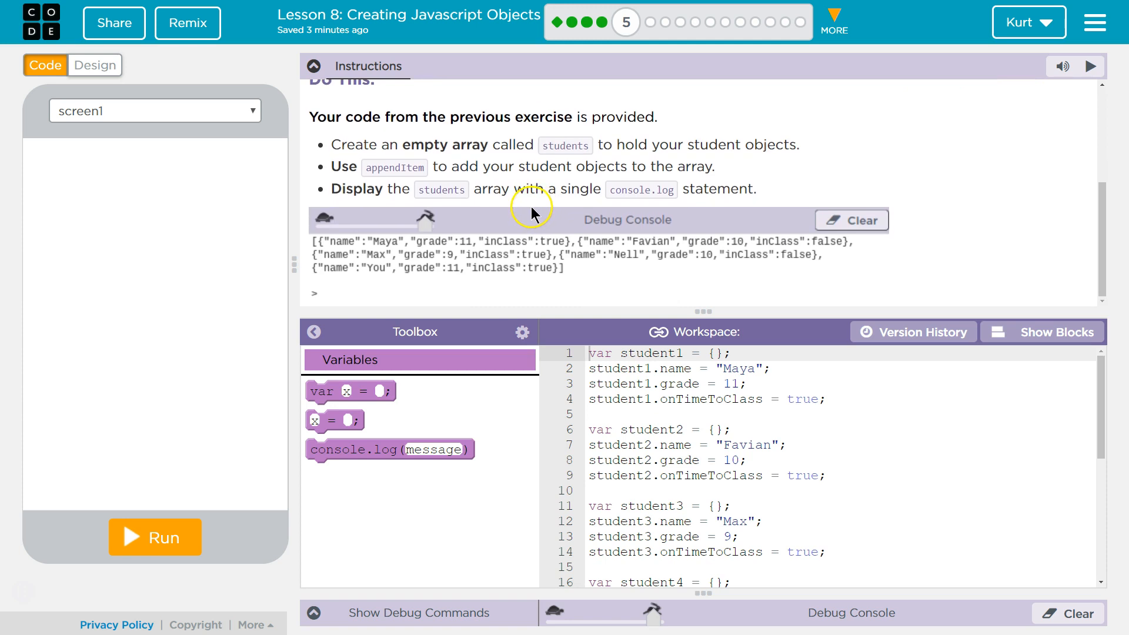
{"action": "mouse_move", "coordinate": [468, 170]}
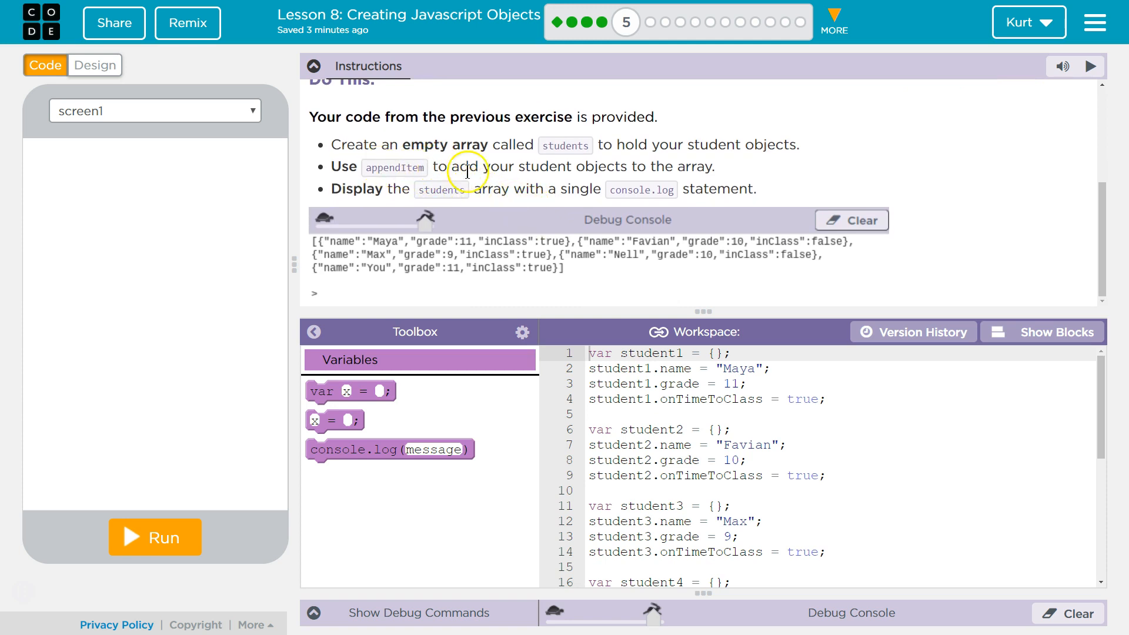
{"action": "mouse_move", "coordinate": [475, 221]}
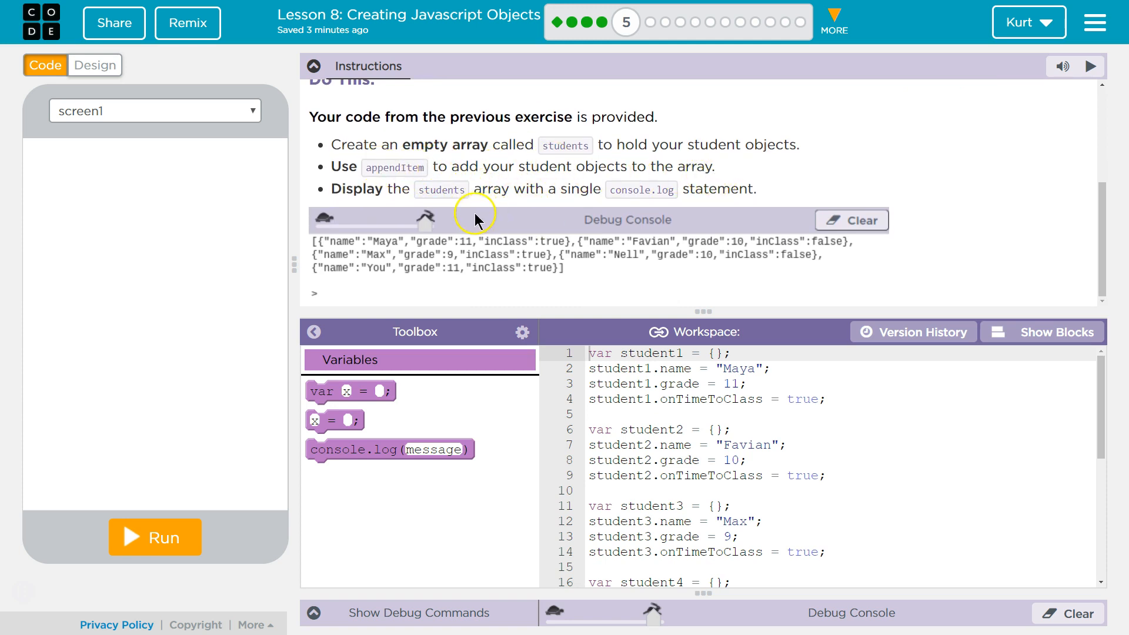
{"action": "mouse_move", "coordinate": [396, 145]}
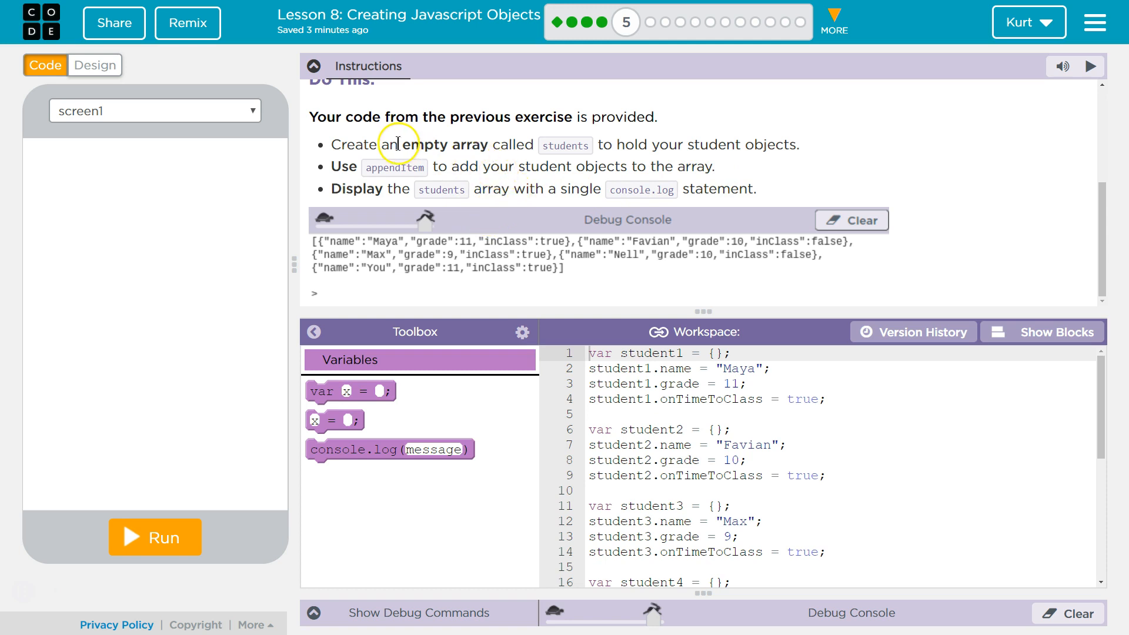
{"action": "mouse_move", "coordinate": [319, 97]}
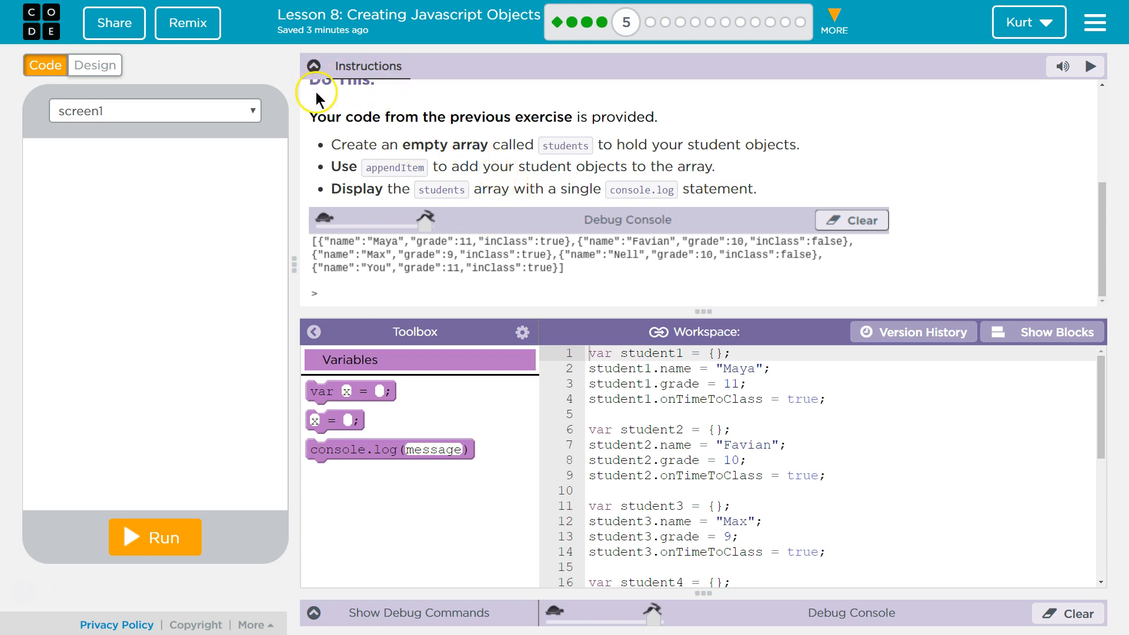
{"action": "left_click", "coordinate": [313, 65]}
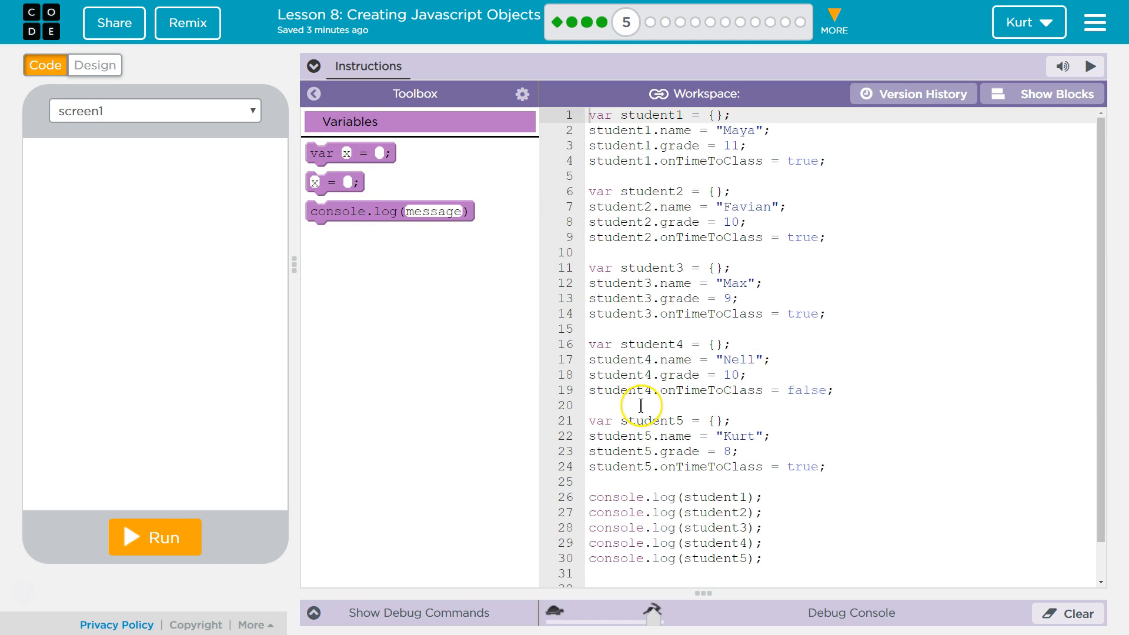
{"action": "scroll", "scroll_direction": "down", "scroll_amount": 3}
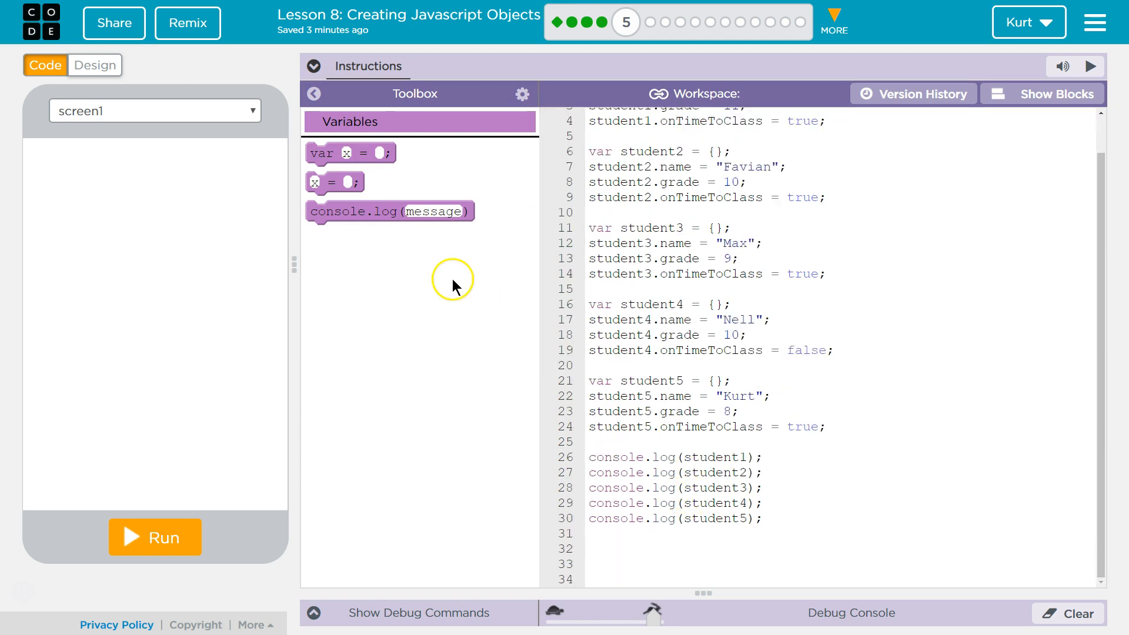
{"action": "mouse_move", "coordinate": [327, 153]}
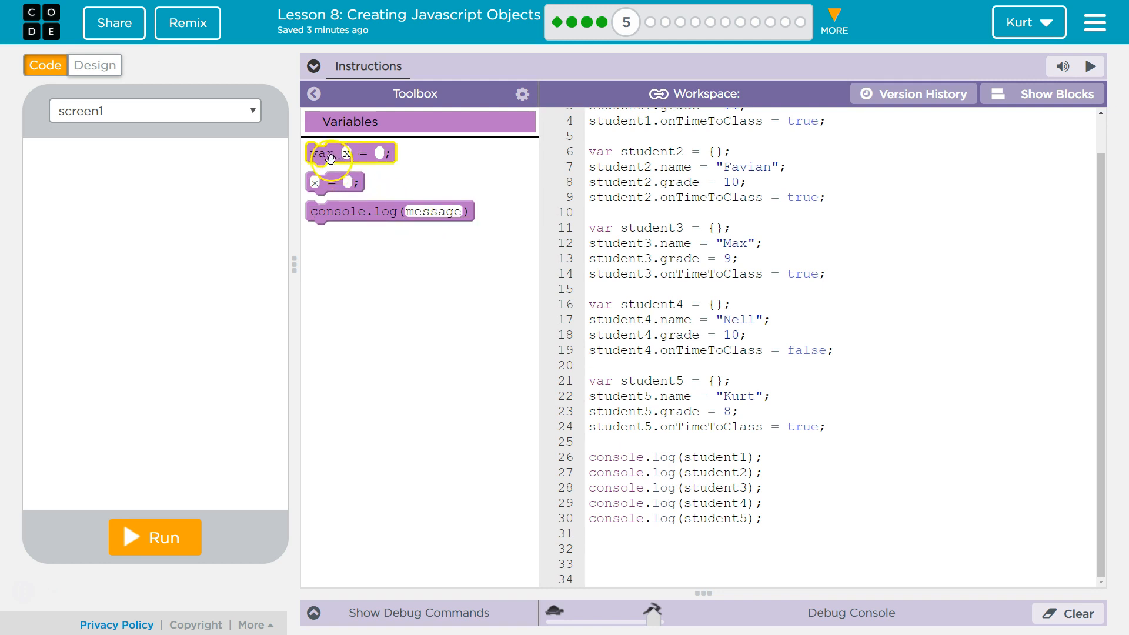
{"action": "mouse_move", "coordinate": [952, 186]}
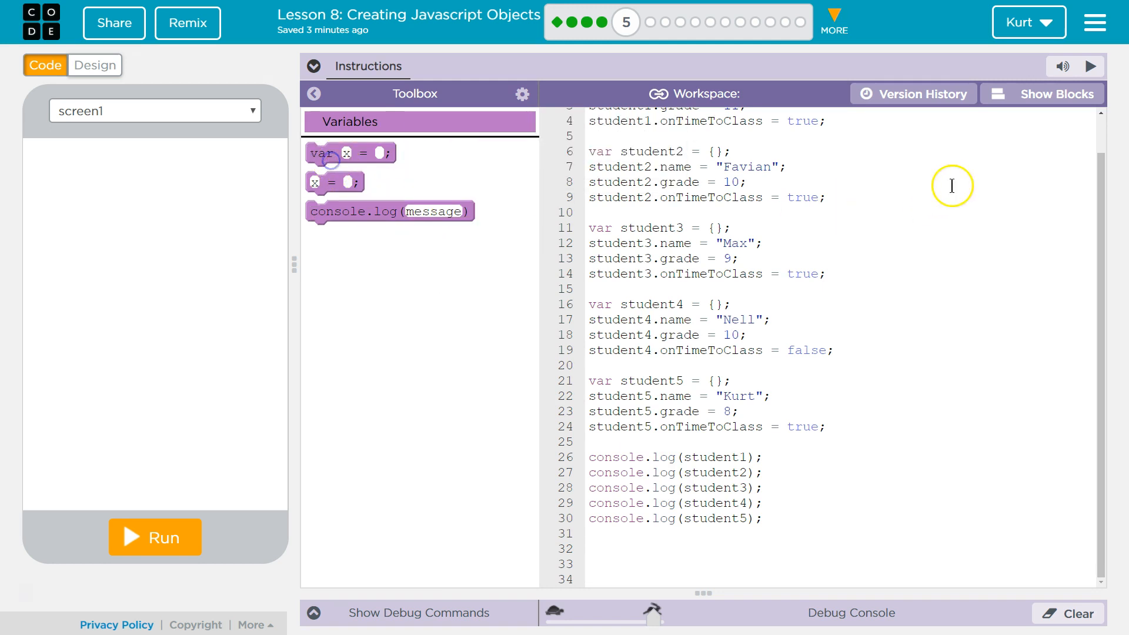
{"action": "mouse_move", "coordinate": [1040, 94]}
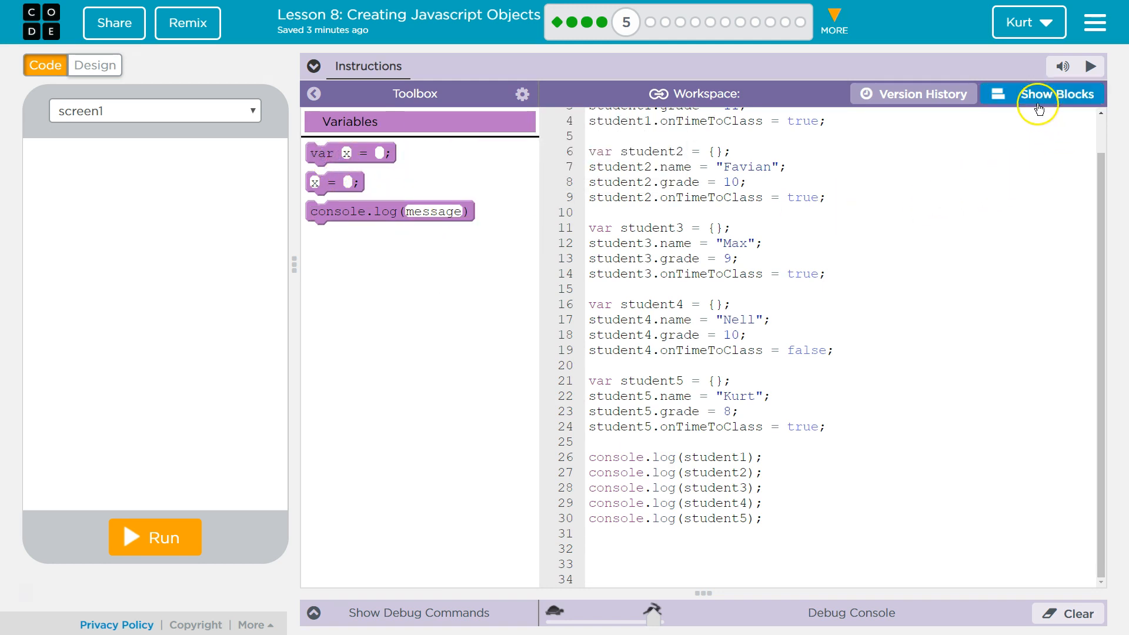
Step: Replace the separate logs with var students = []; and a single console.log(students)
{"action": "left_click", "coordinate": [1060, 93]}
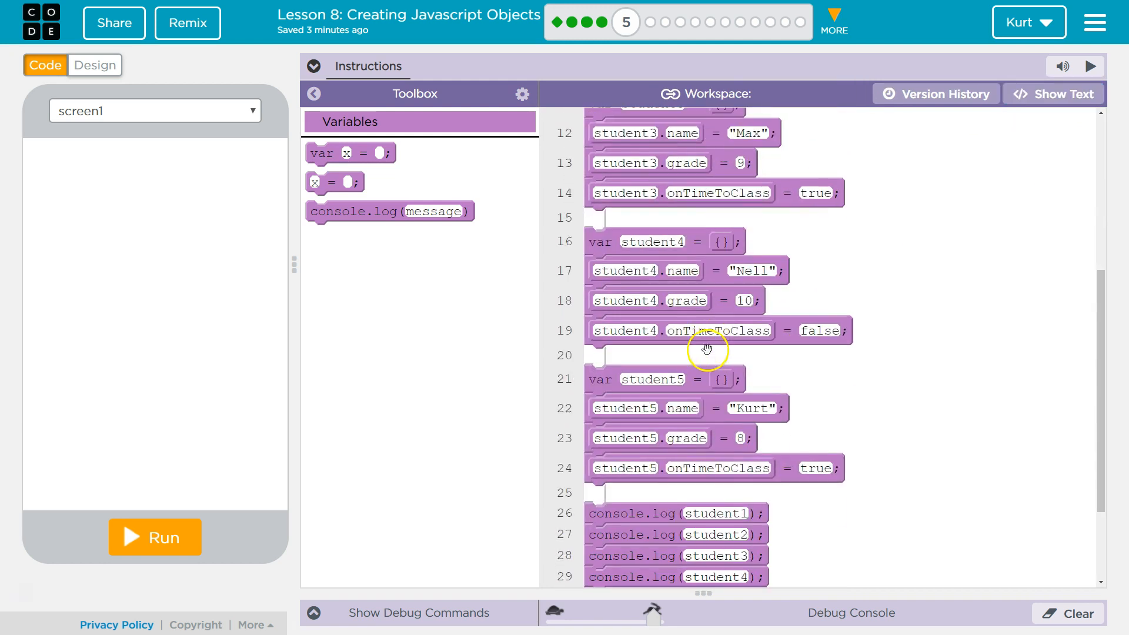
{"action": "scroll", "scroll_direction": "down", "scroll_amount": 3}
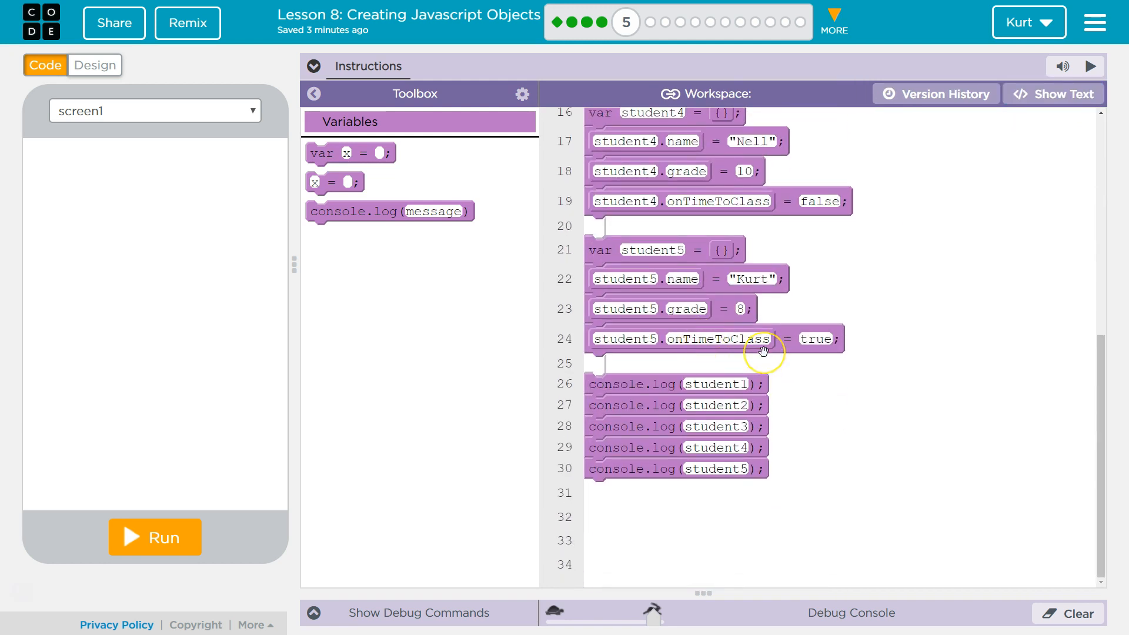
{"action": "mouse_move", "coordinate": [565, 281]}
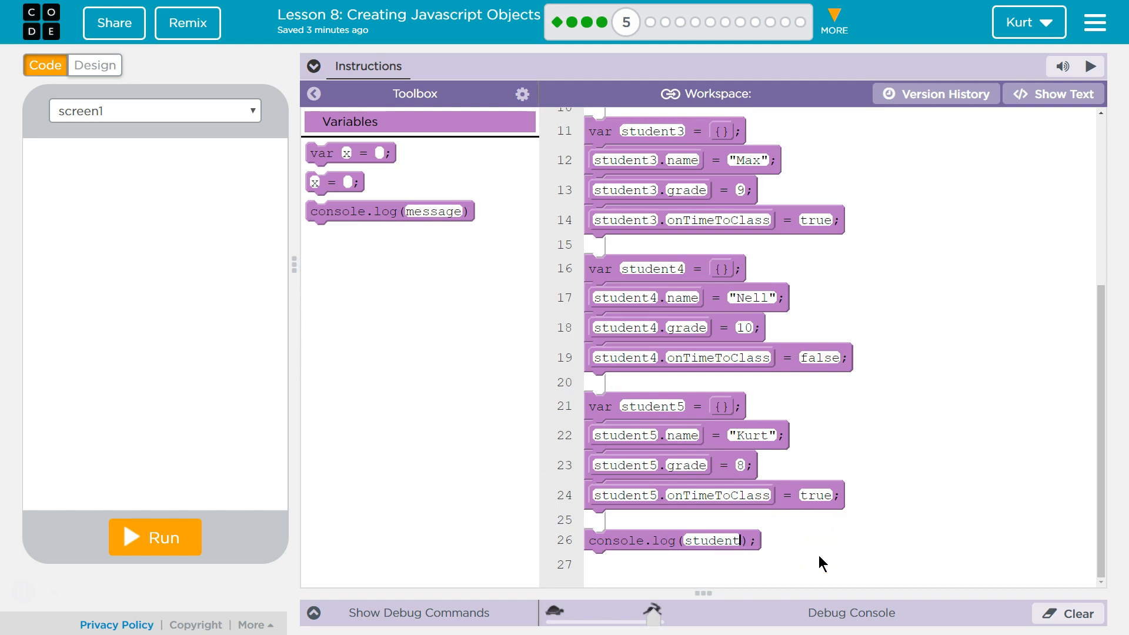
{"action": "type", "text": "s"}
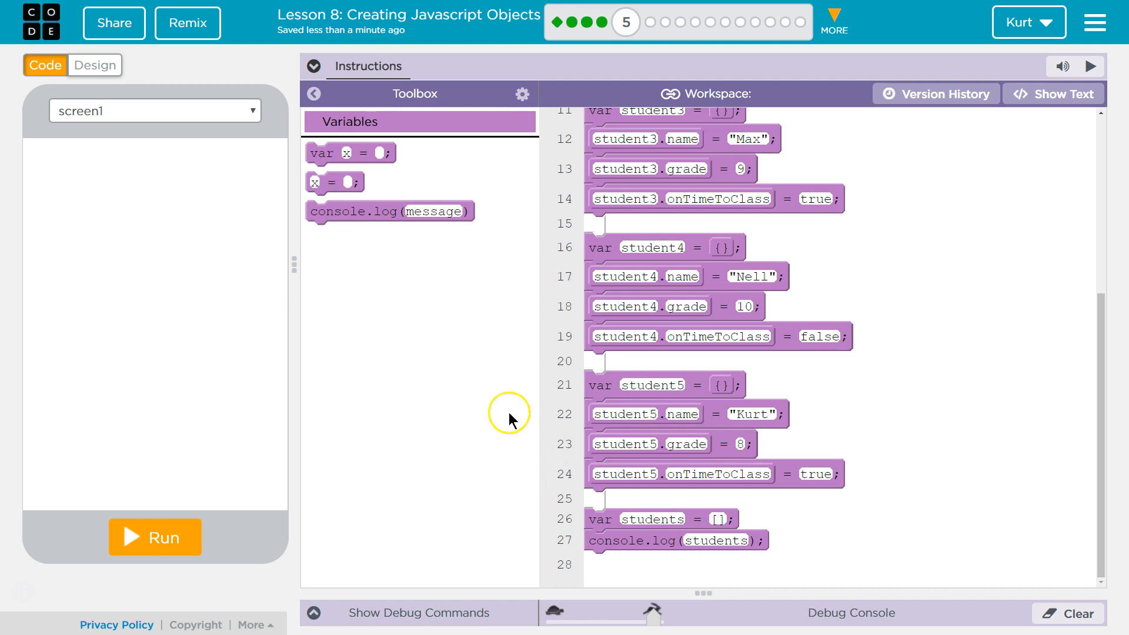
{"action": "mouse_move", "coordinate": [324, 138]}
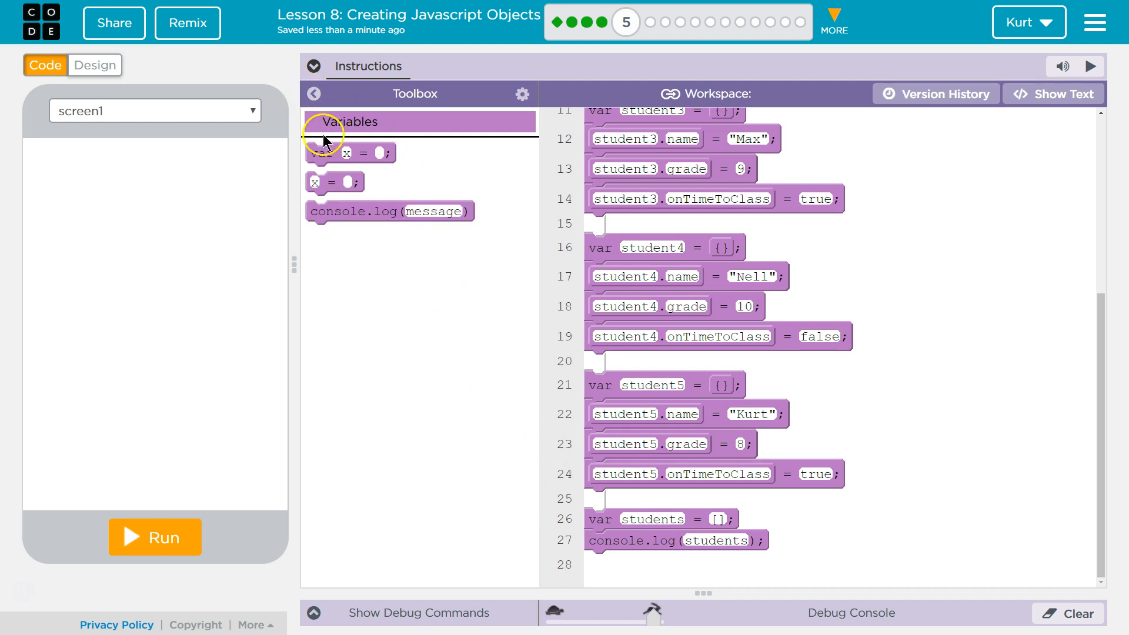
{"action": "left_click", "coordinate": [314, 93]}
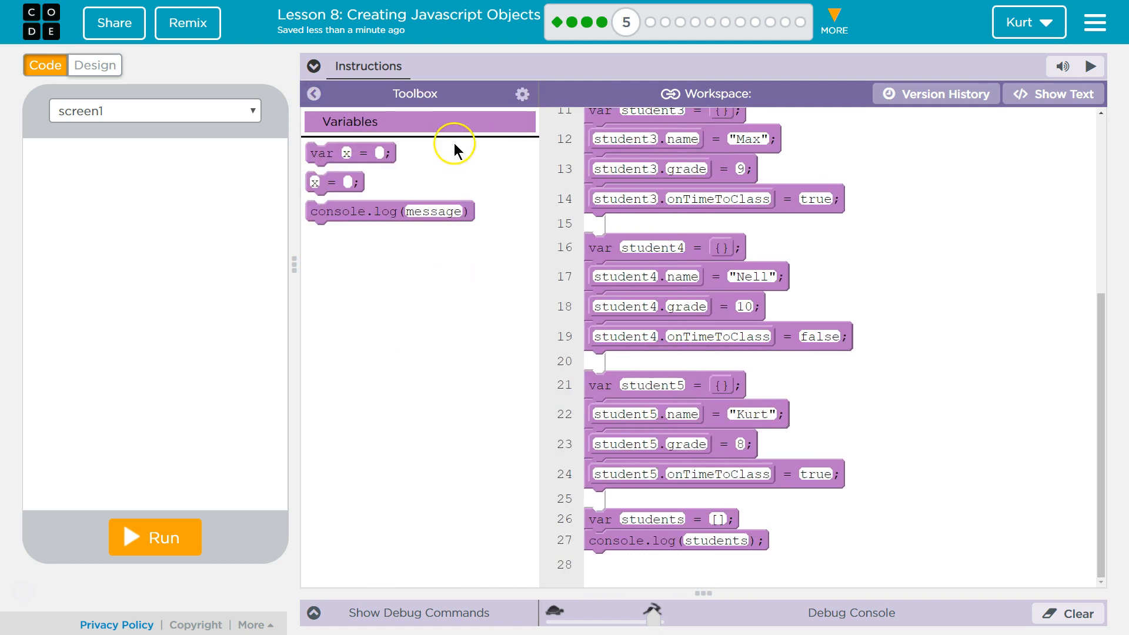
{"action": "left_click", "coordinate": [1053, 93]}
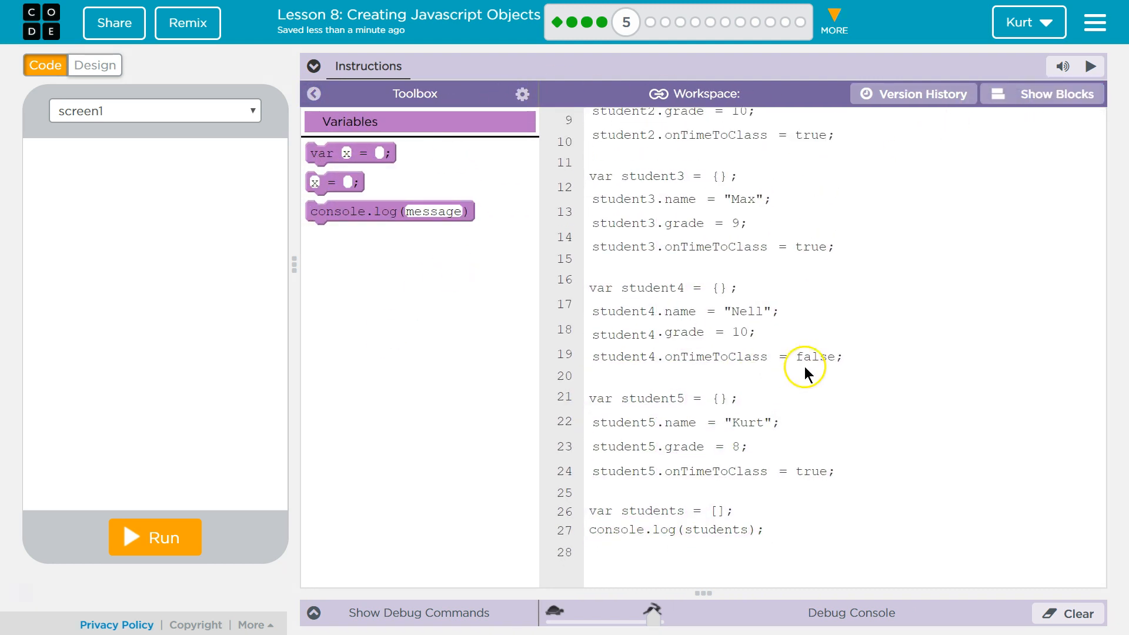
Step: Insert appendItem(students, student1); on a new line between the array and the log
{"action": "left_click", "coordinate": [314, 94]}
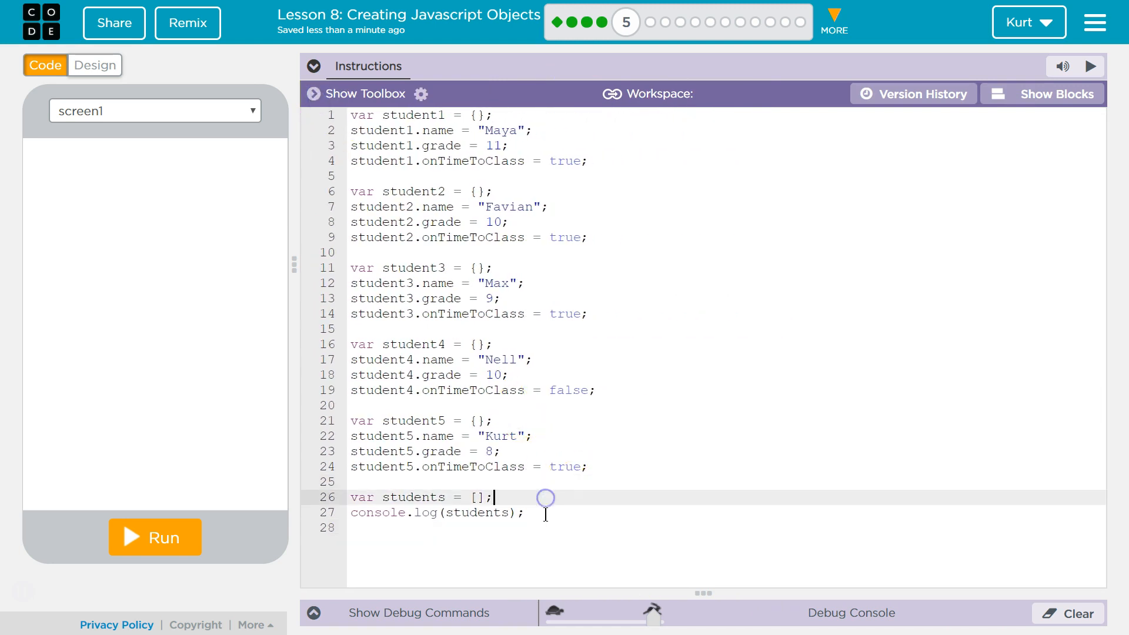
{"action": "key", "text": "Enter"}
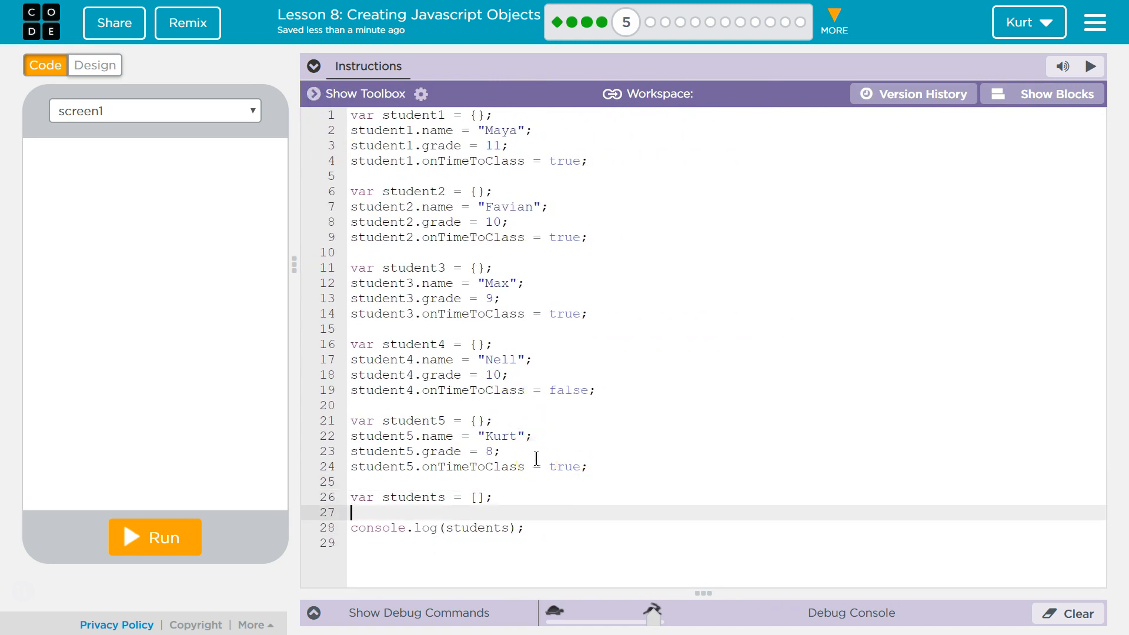
{"action": "type", "text": "appendItem"}
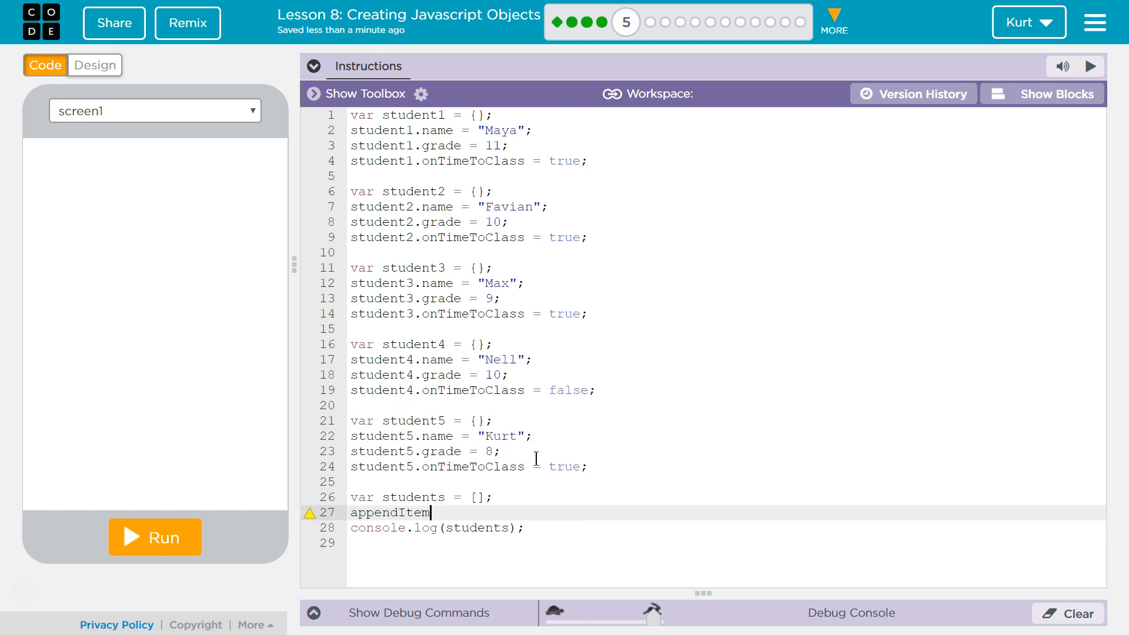
{"action": "type", "text": "(students, student1"}
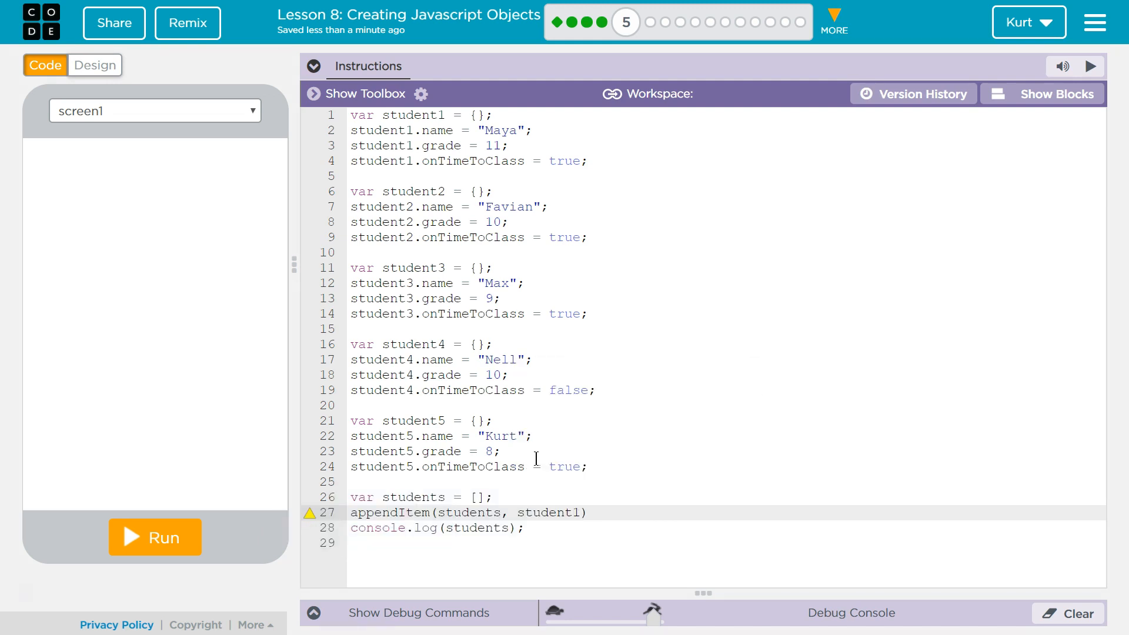
{"action": "type", "text": ";"}
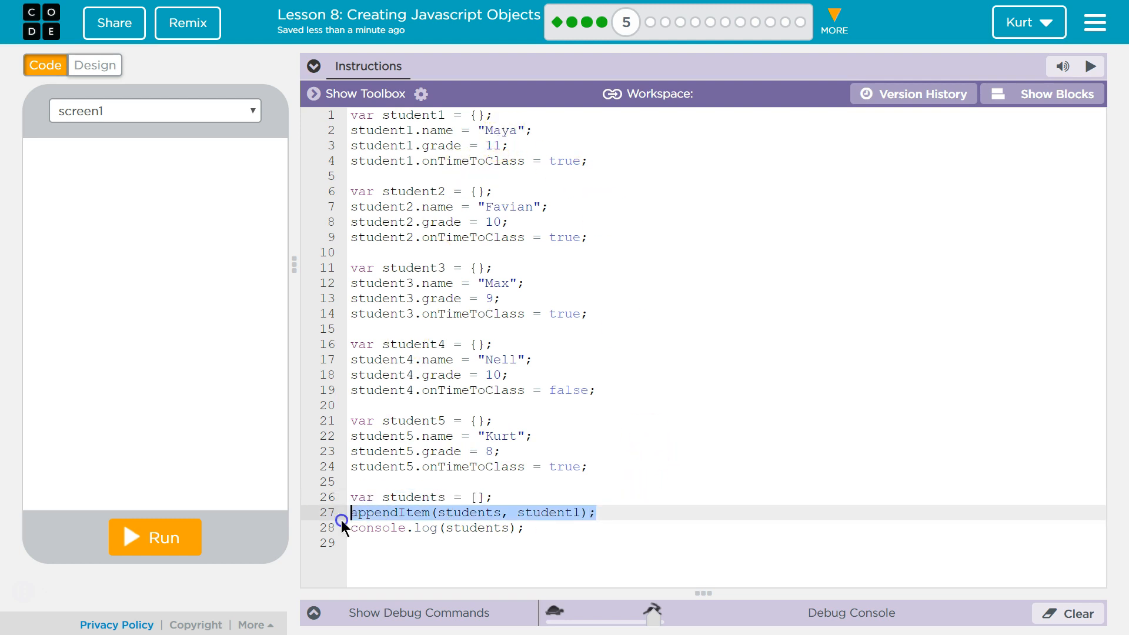
Step: Copy and paste the appendItem line, then edit copies for student2 through student5
{"action": "right_click", "coordinate": [344, 520]}
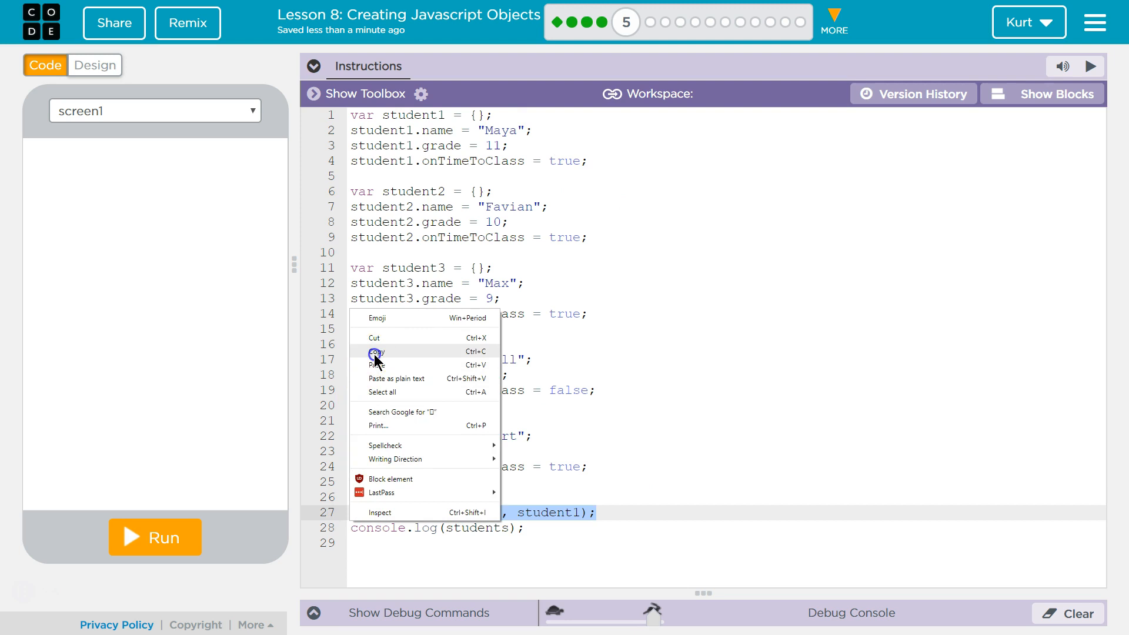
{"action": "left_click", "coordinate": [375, 352]}
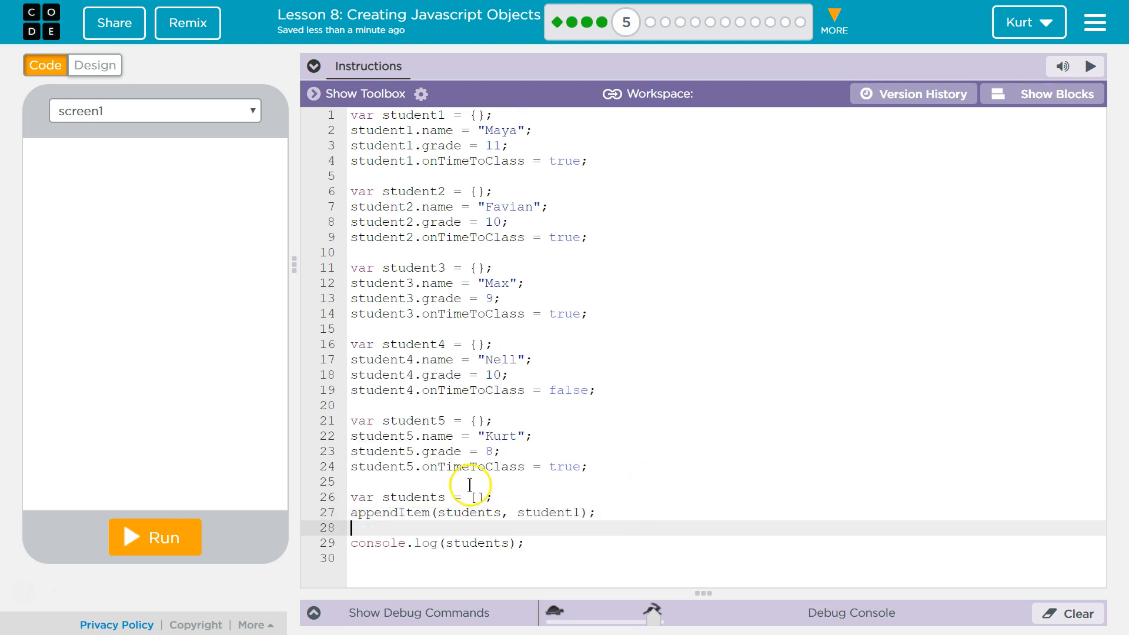
{"action": "right_click", "coordinate": [468, 484]}
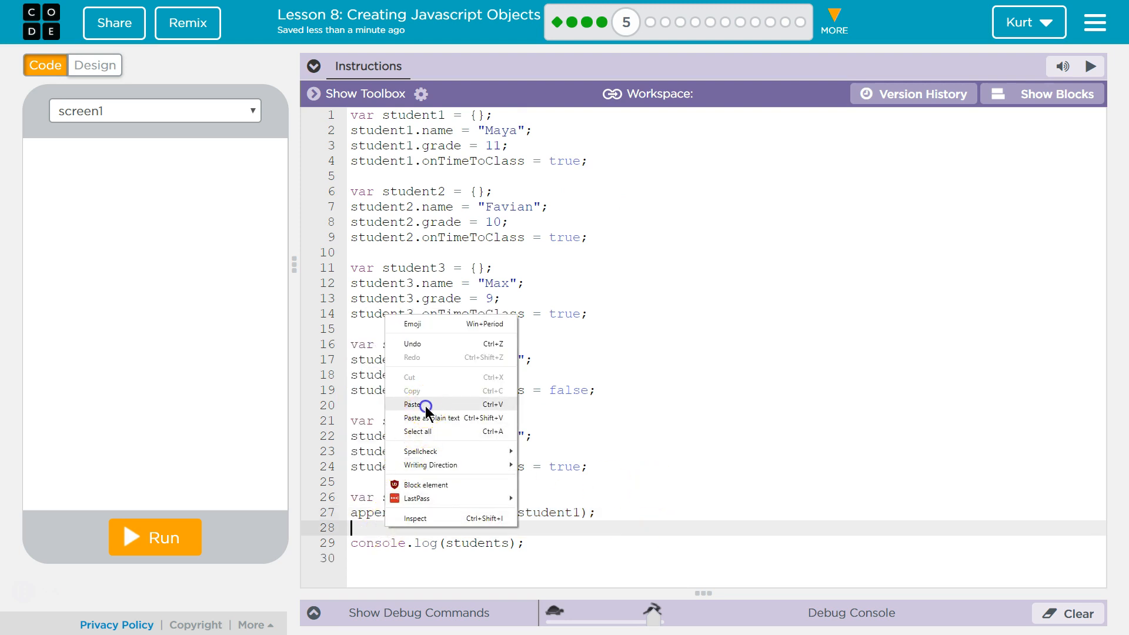
{"action": "left_click", "coordinate": [411, 404]}
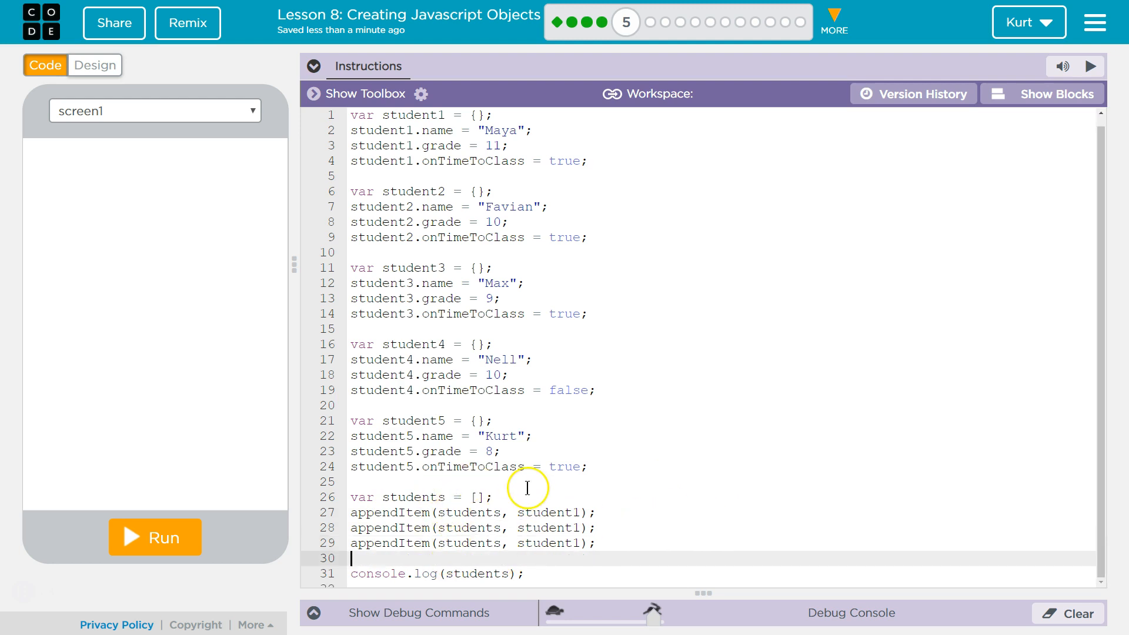
{"action": "type", "text": "appendItem(students, student1);"}
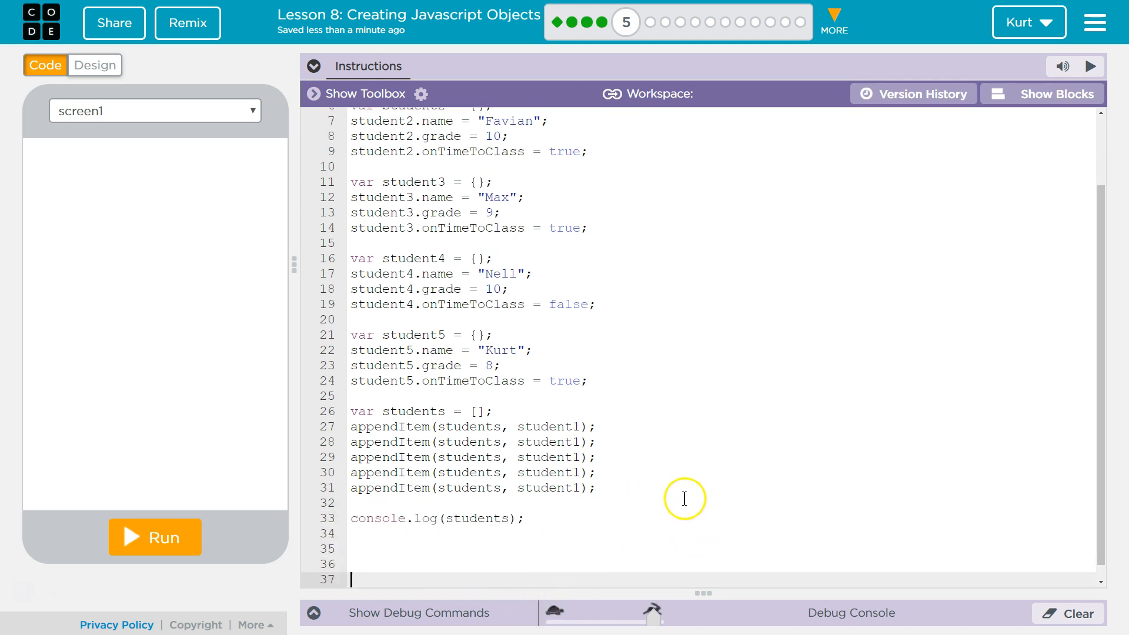
{"action": "left_click", "coordinate": [573, 441]}
{"action": "type", "text": "2"}
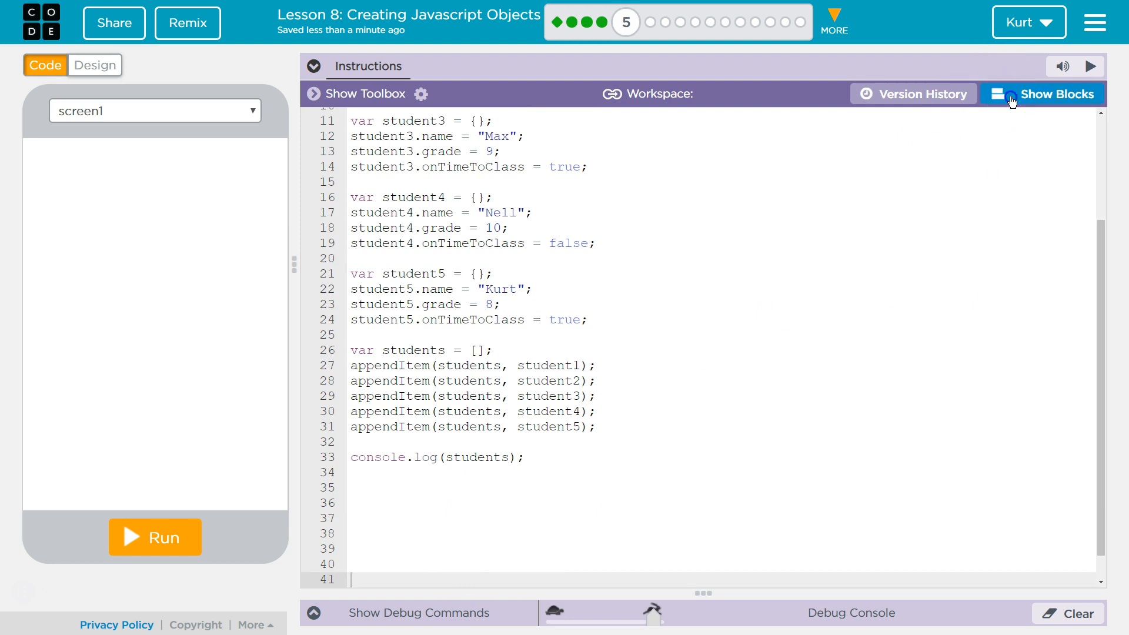
Step: Switch the editor to block mode showing the five appendItem blocks and the log
{"action": "left_click", "coordinate": [1041, 94]}
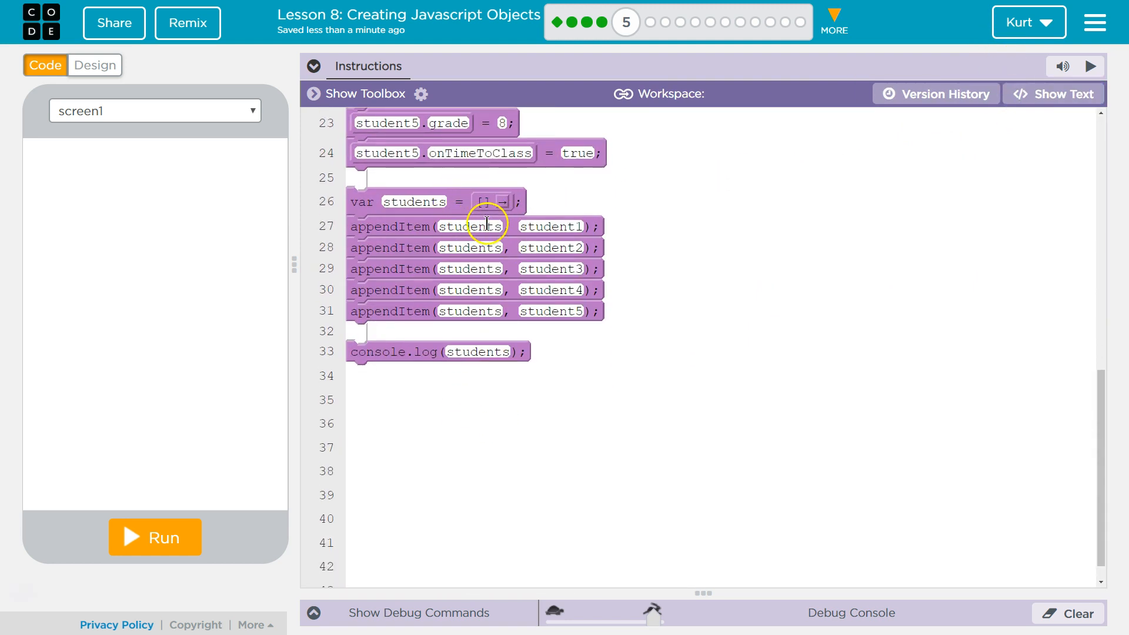
{"action": "mouse_move", "coordinate": [495, 352]}
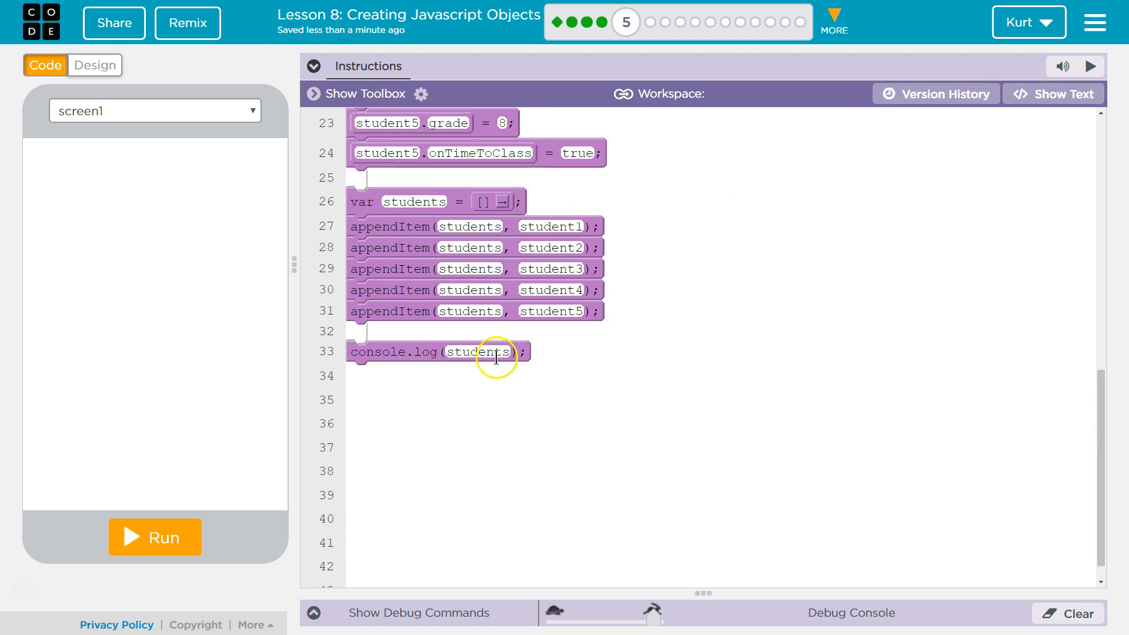
{"action": "mouse_move", "coordinate": [414, 179]}
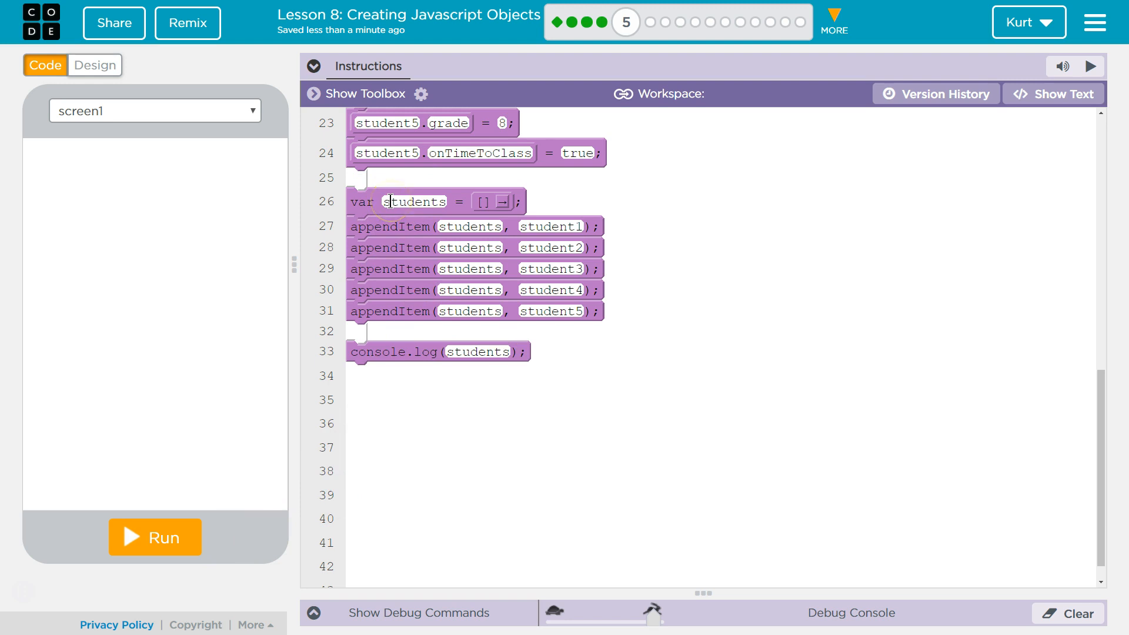
{"action": "mouse_move", "coordinate": [462, 152]}
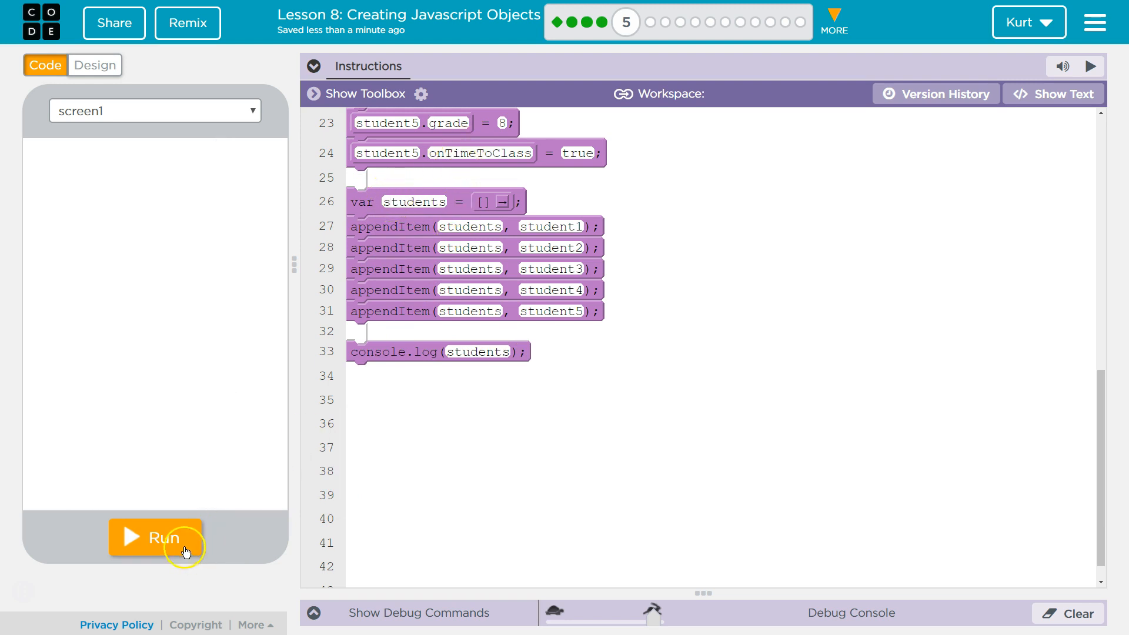
Step: Run the program to print the five-student array in the Debug Console
{"action": "left_click", "coordinate": [154, 537]}
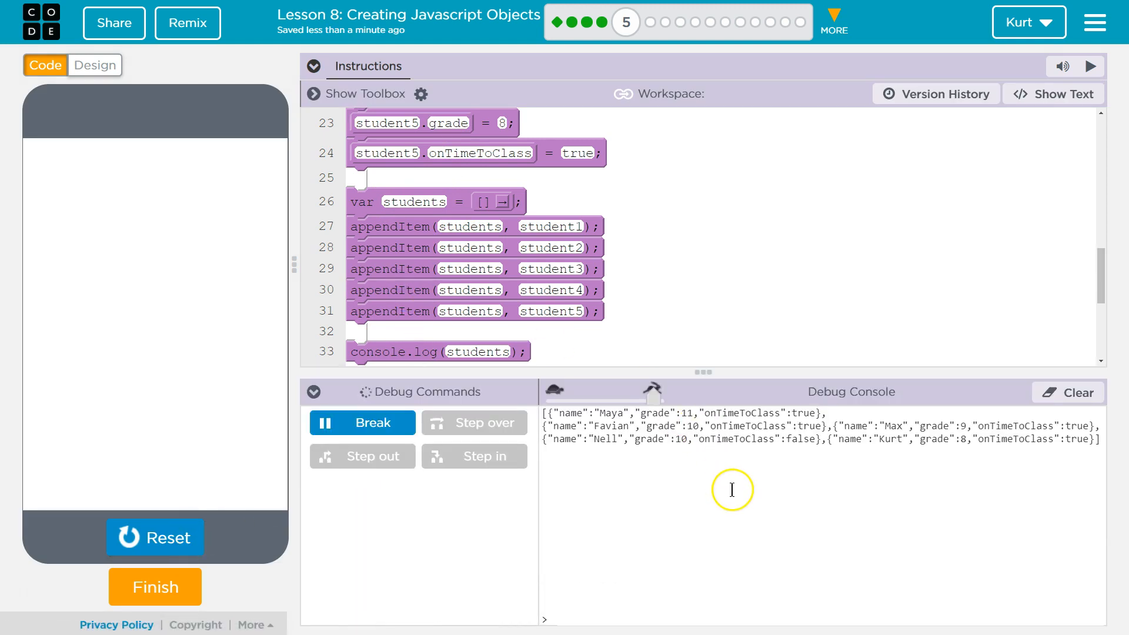
{"action": "mouse_move", "coordinate": [728, 432]}
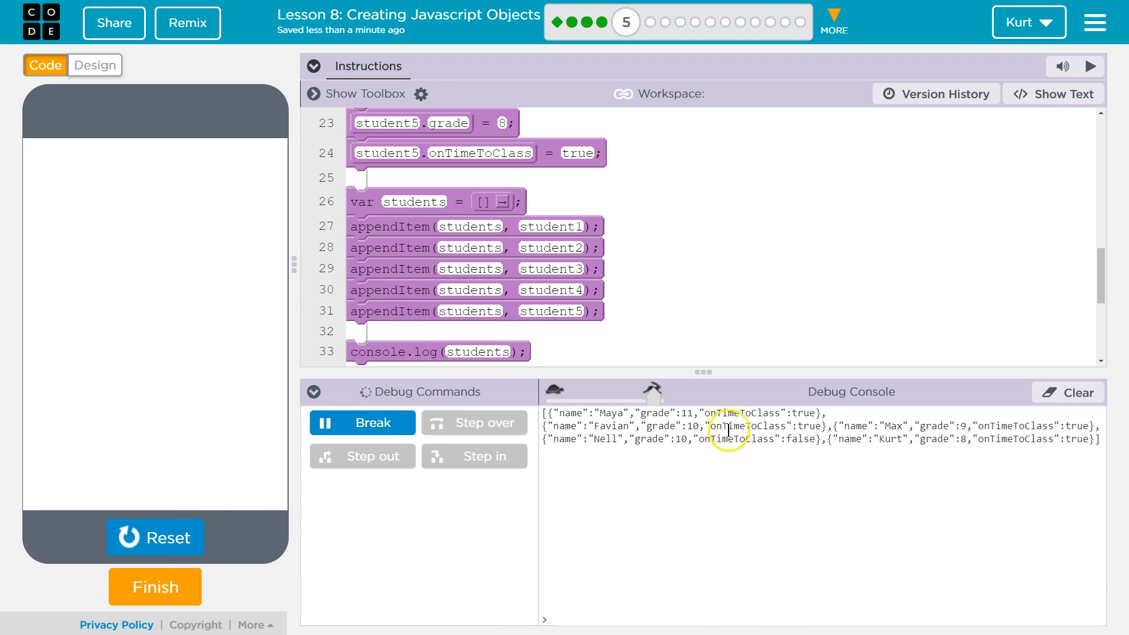
{"action": "mouse_move", "coordinate": [828, 456]}
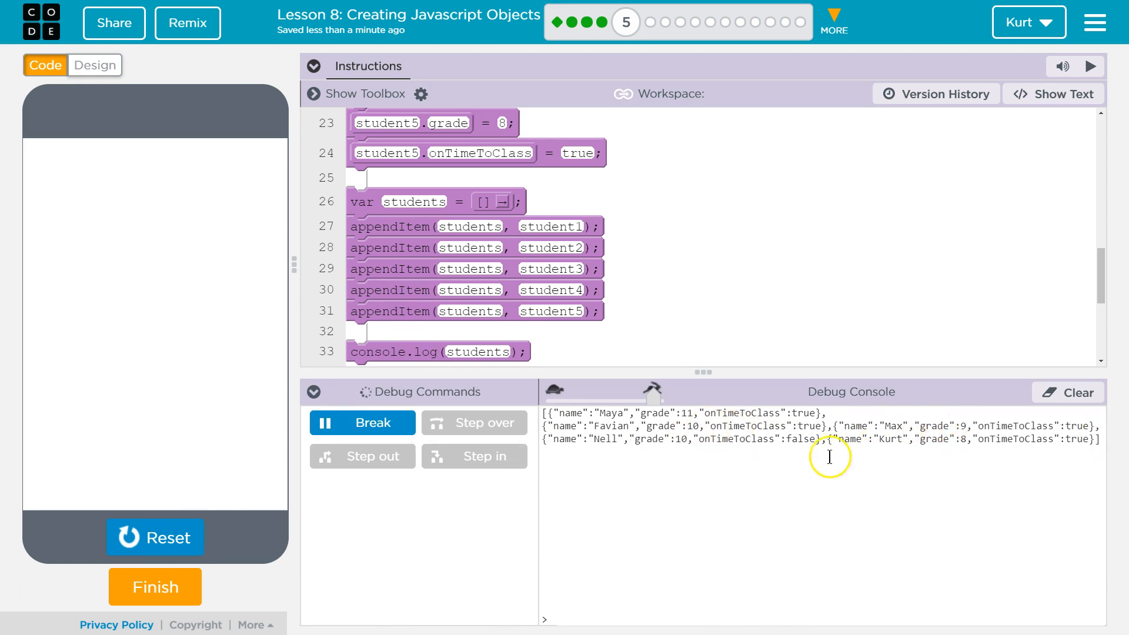
{"action": "mouse_move", "coordinate": [1030, 459]}
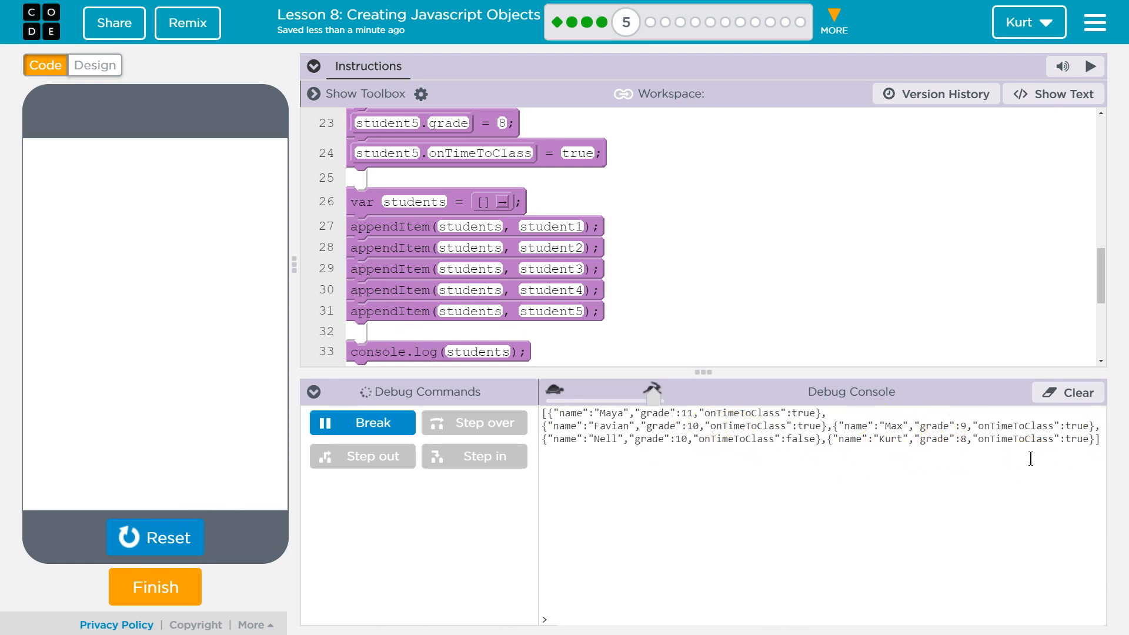